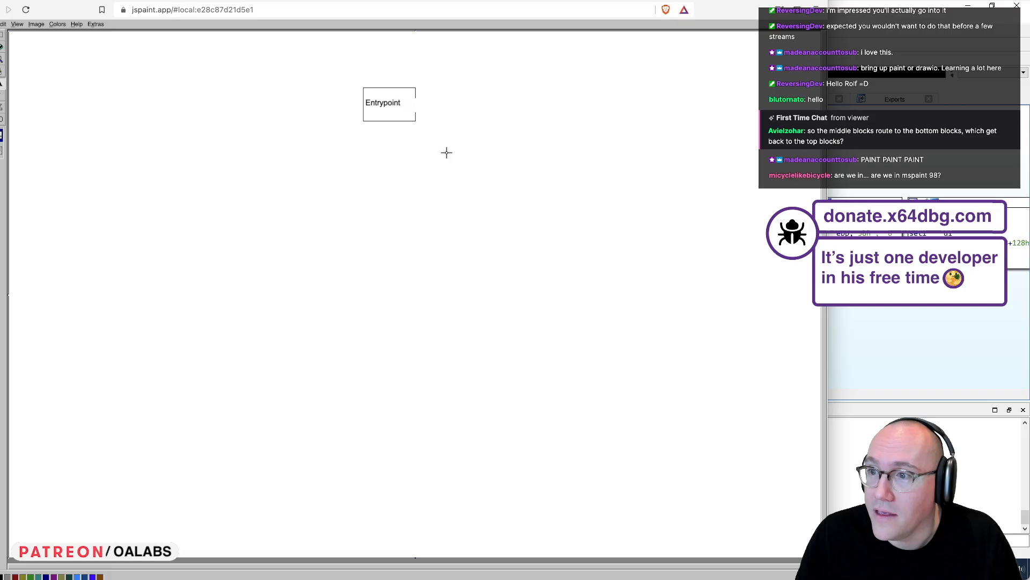
pyautogui.moveTo(323, 162)
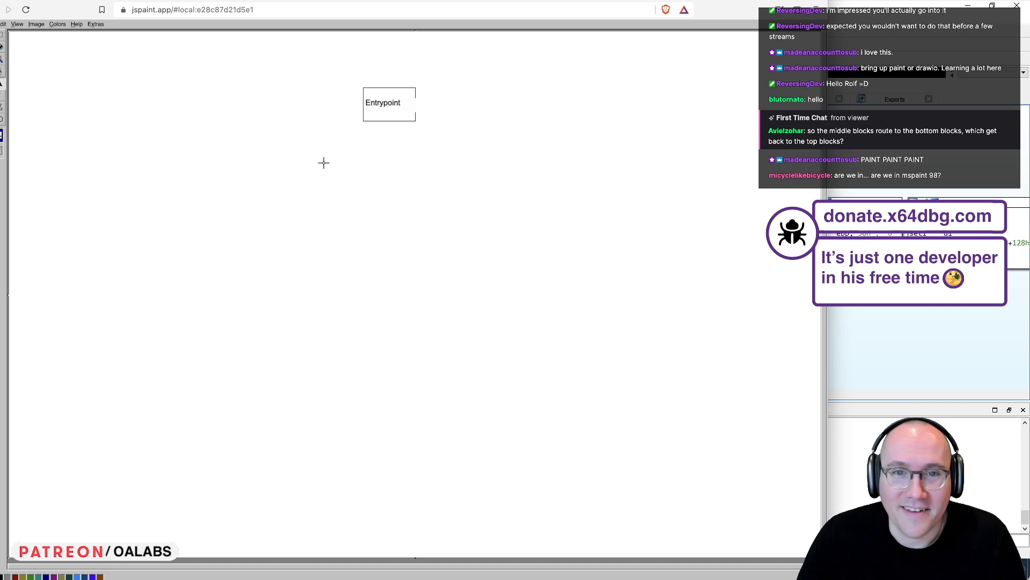
pyautogui.moveTo(481, 191)
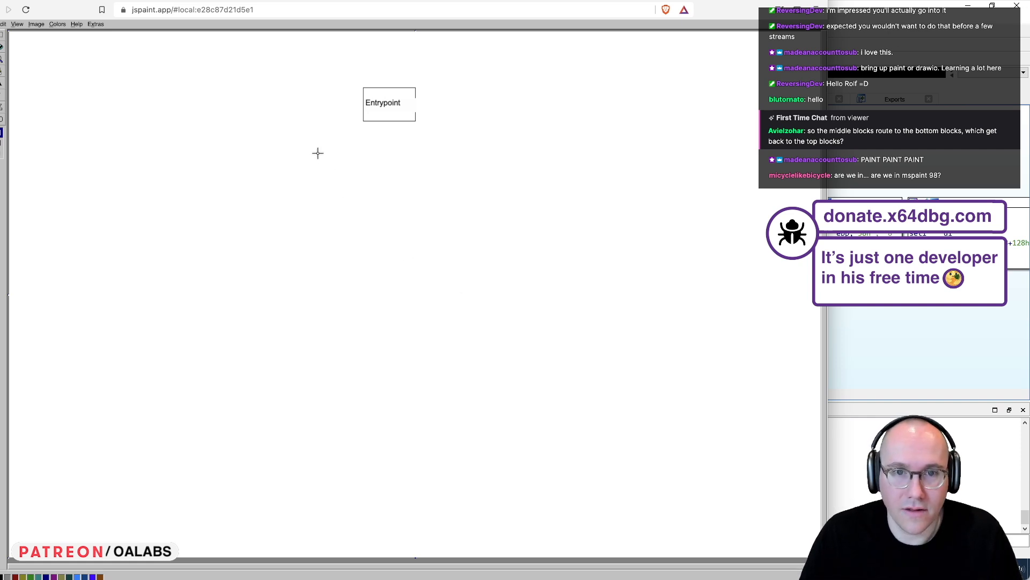
# Draw the large box below Entrypoint and label it 'dispatcher'.
pyautogui.moveTo(318, 152); pyautogui.dragTo(519, 355)
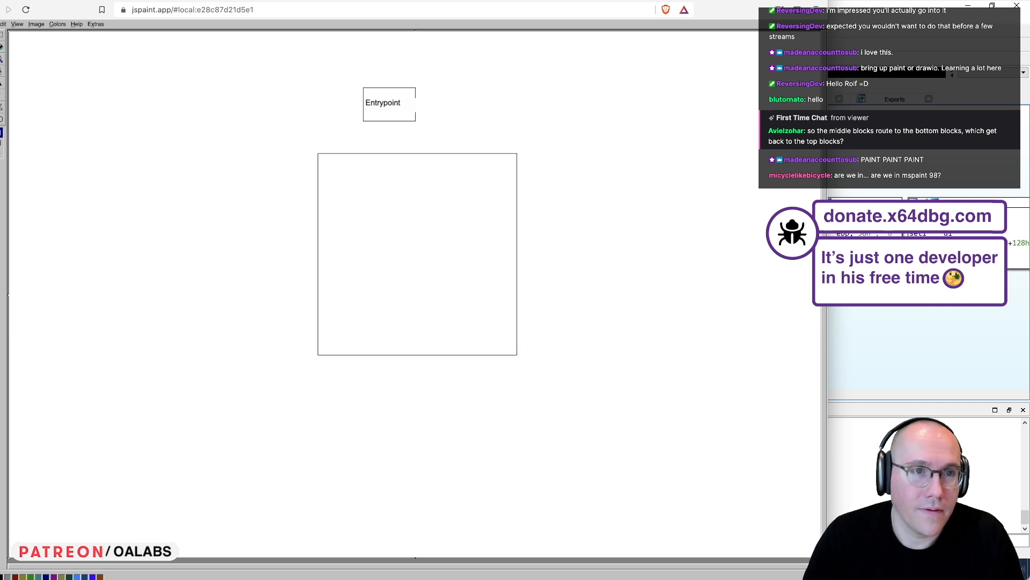
pyautogui.moveTo(322, 161); pyautogui.dragTo(416, 176)
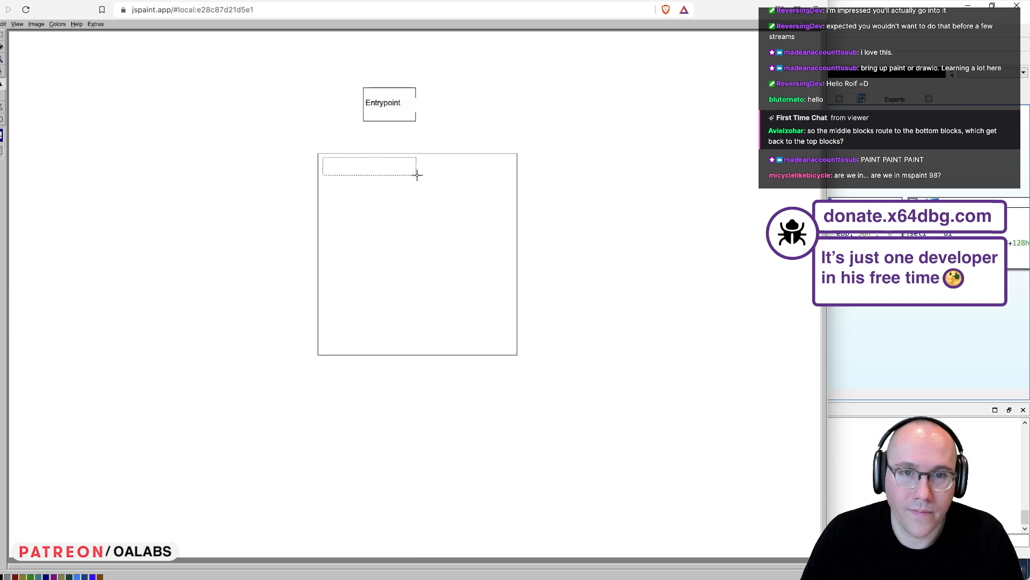
pyautogui.write('dispat')
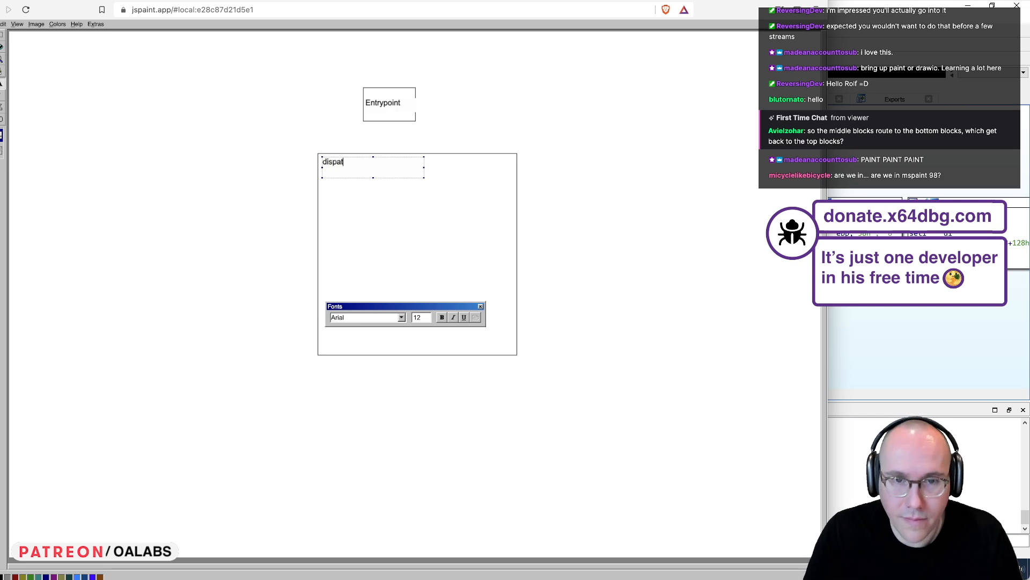
pyautogui.write('cher')
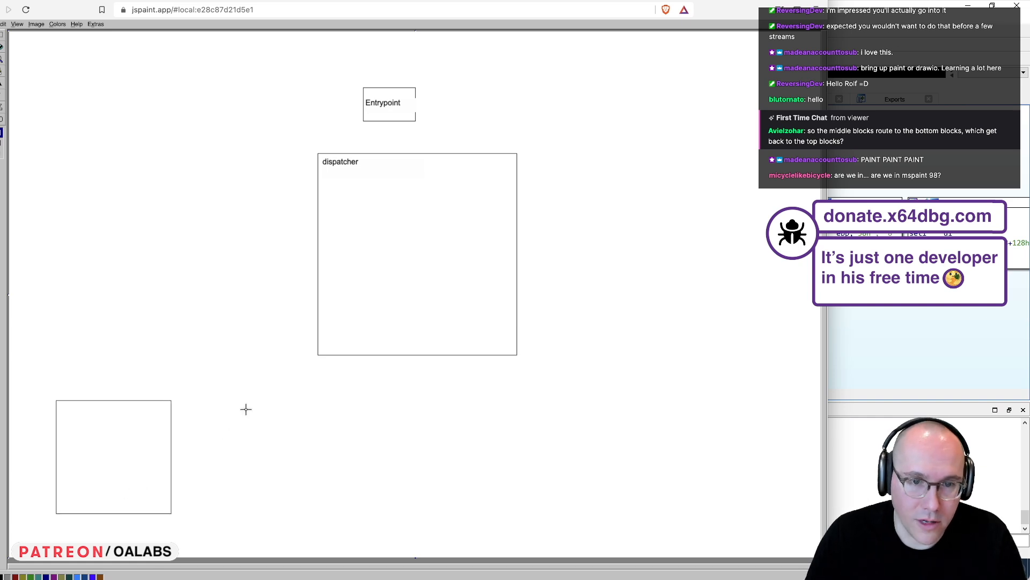
# Draw two more bottom boxes and label the three 'orig code a', 'orig code b', 'orig c'.
pyautogui.moveTo(246, 409); pyautogui.dragTo(403, 518)
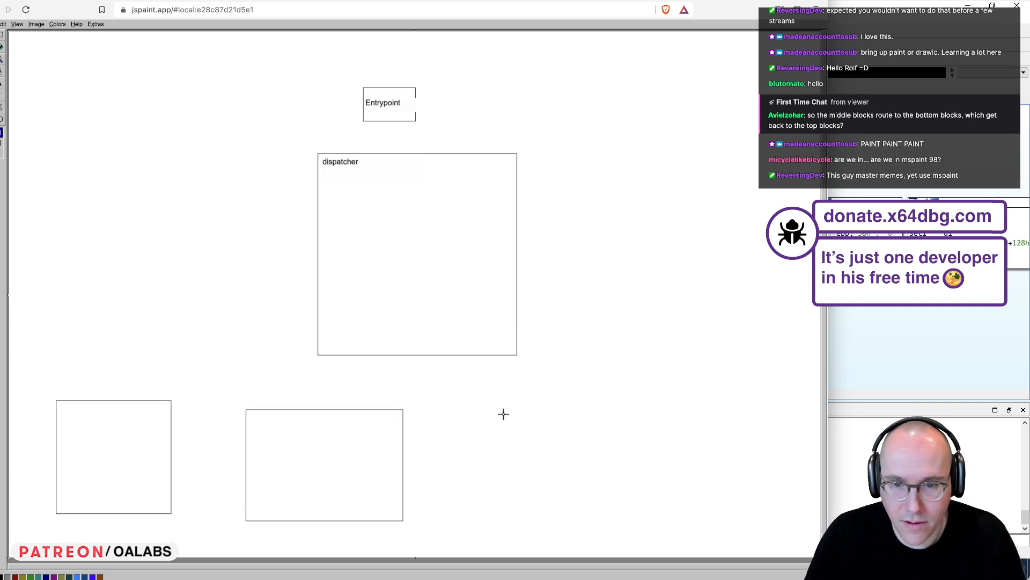
pyautogui.moveTo(503, 414); pyautogui.dragTo(693, 523)
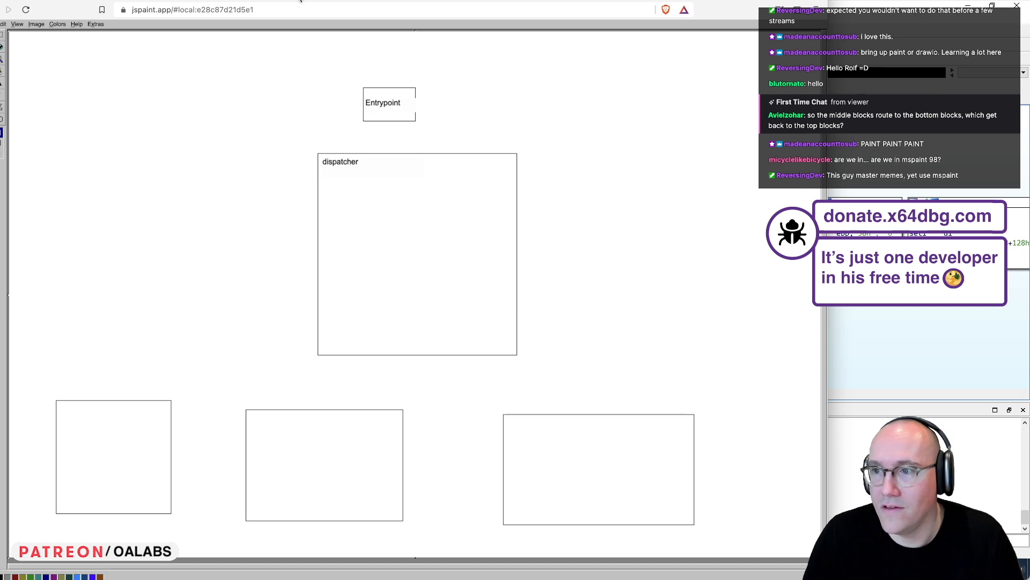
pyautogui.moveTo(199, 488)
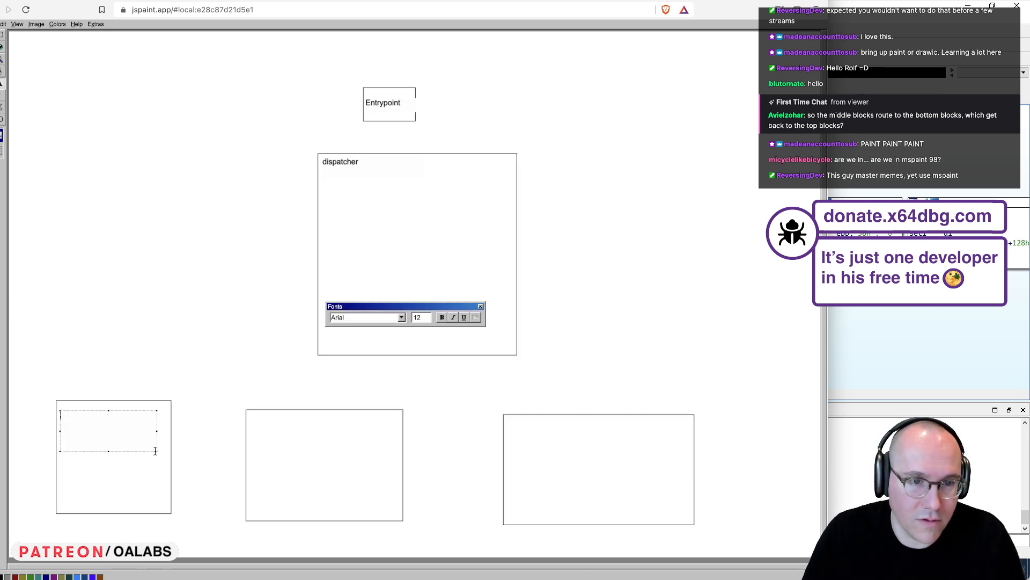
pyautogui.write('orig code a')
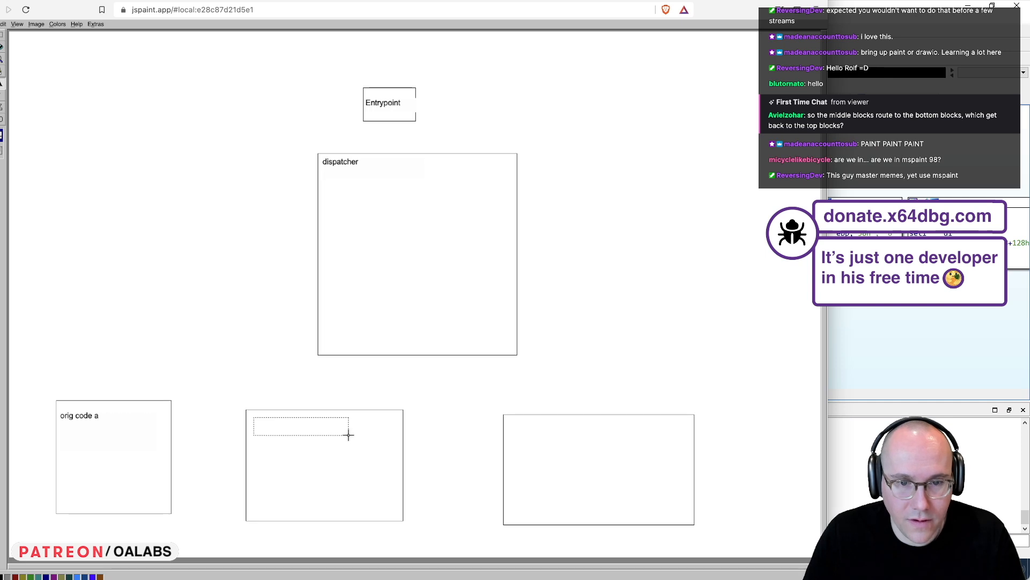
pyautogui.write('orig code b')
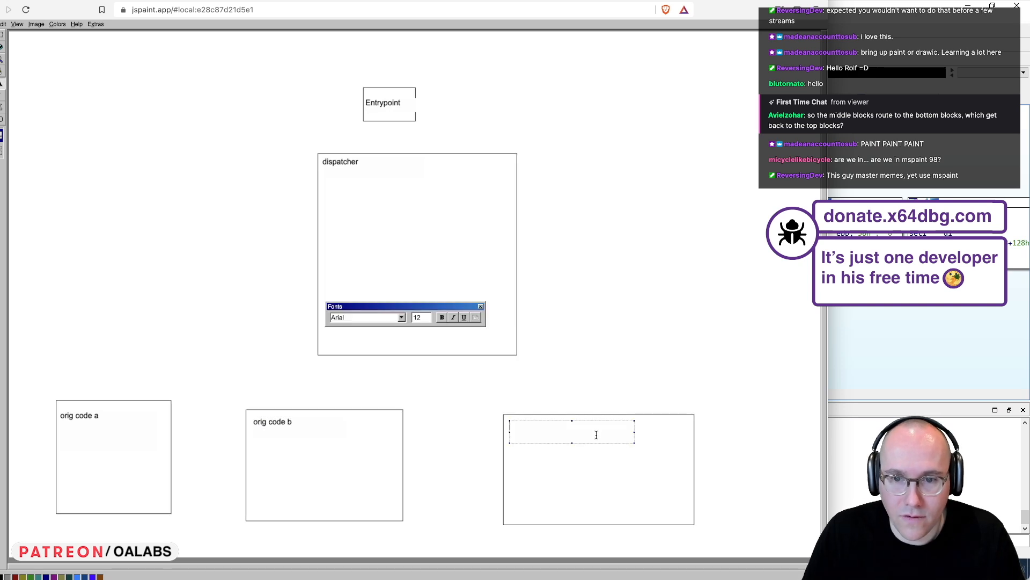
pyautogui.write('orig c')
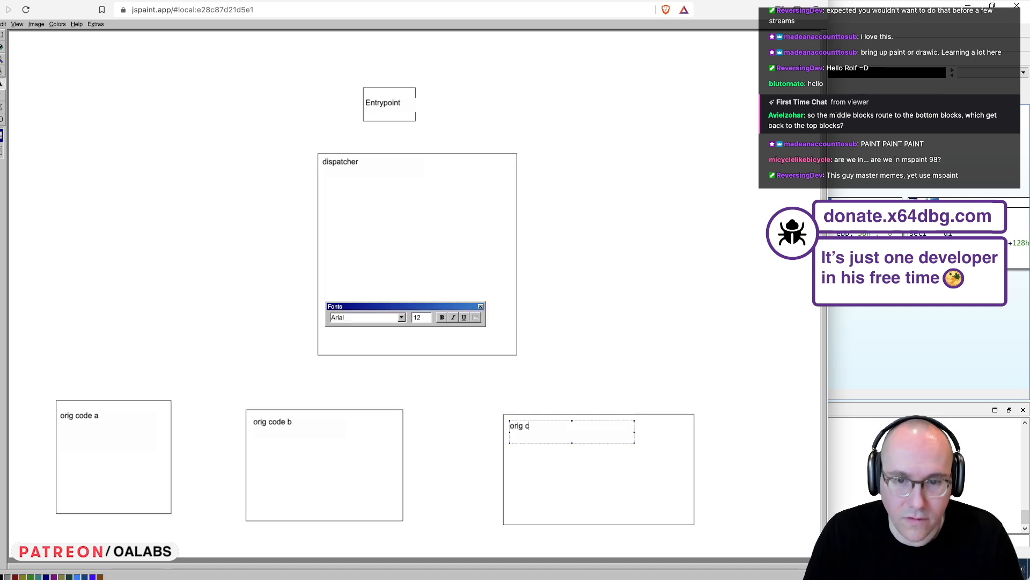
pyautogui.click(582, 164)
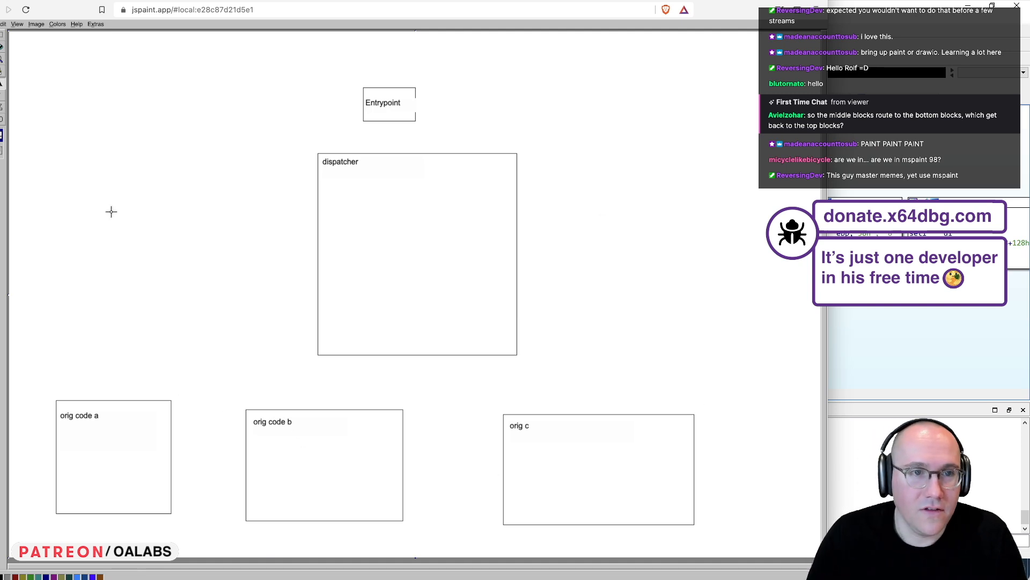
pyautogui.moveTo(556, 443)
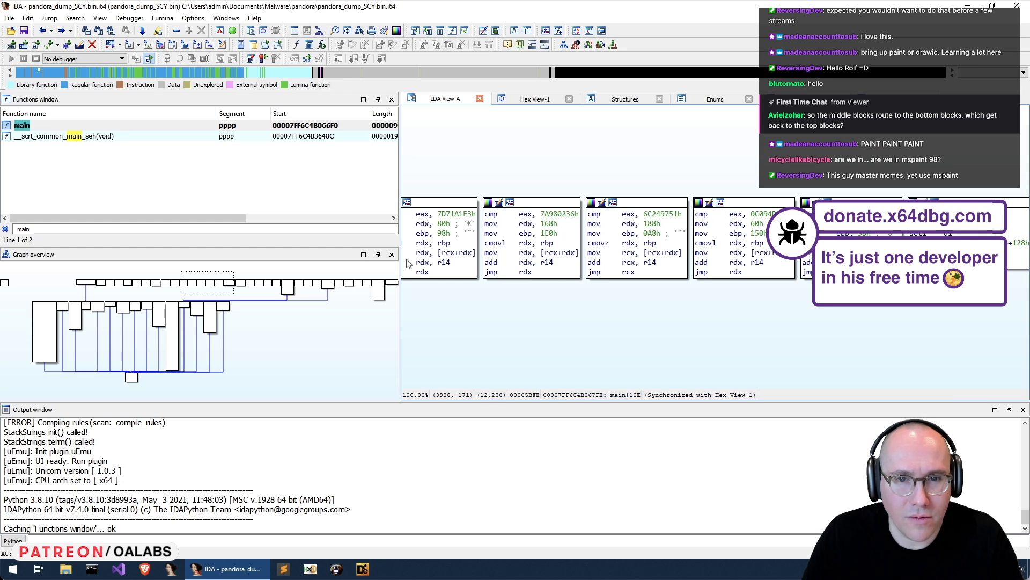
# Open function sub_7FF6C4B0F4C0 from the Functions list to view its graph.
pyautogui.click(197, 228)
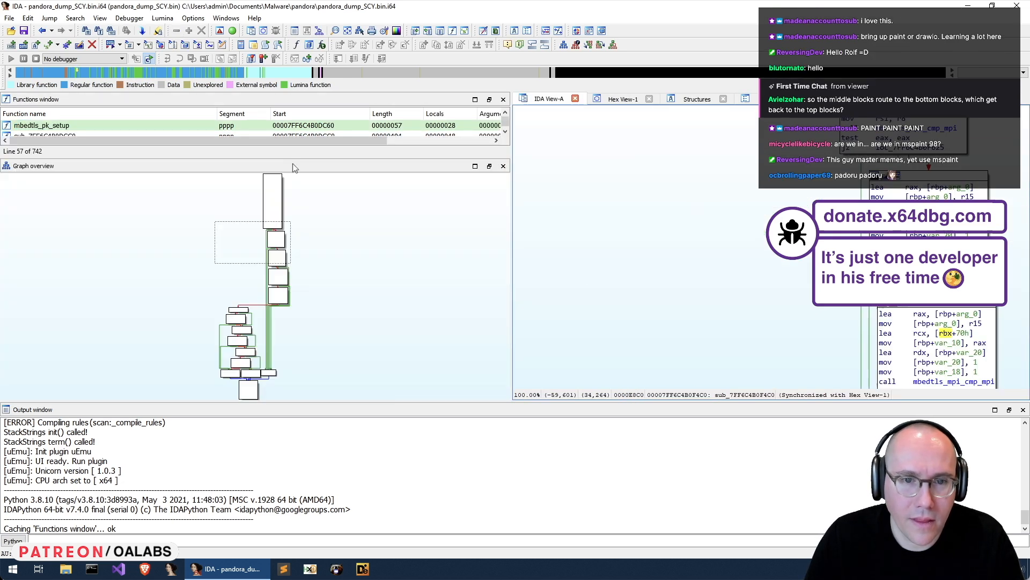
pyautogui.moveTo(350, 254)
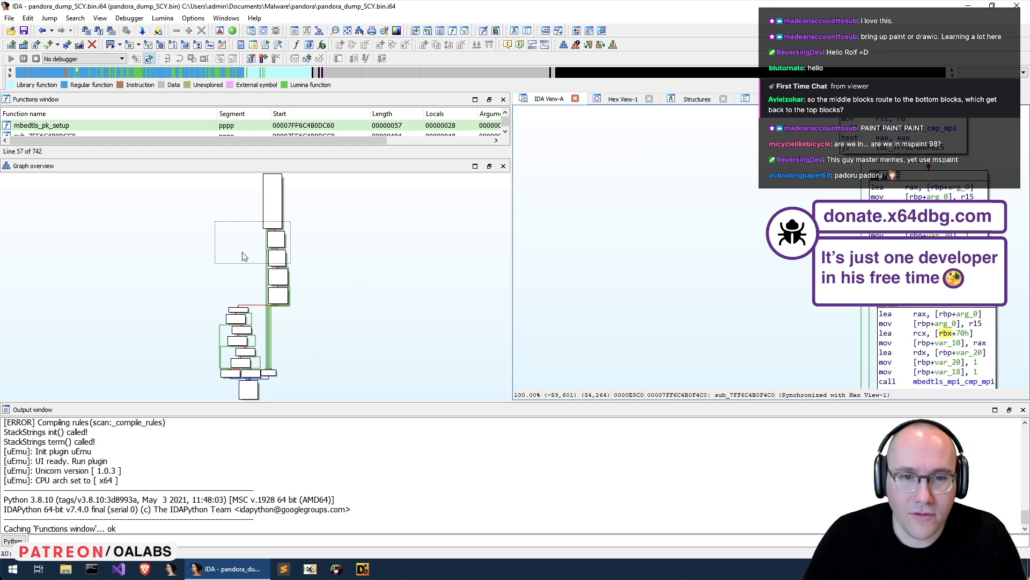
pyautogui.moveTo(281, 264)
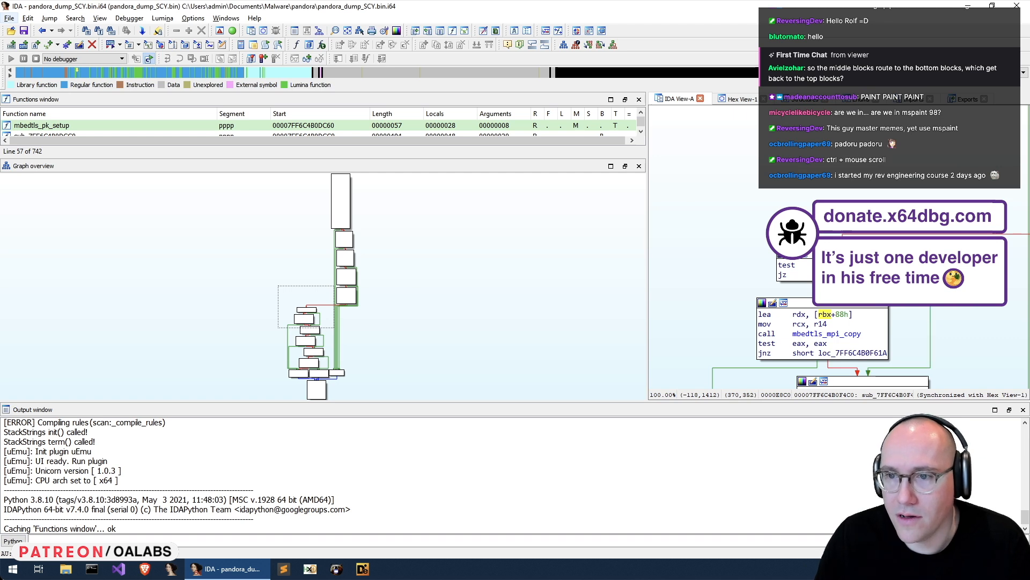
pyautogui.moveTo(998, 335)
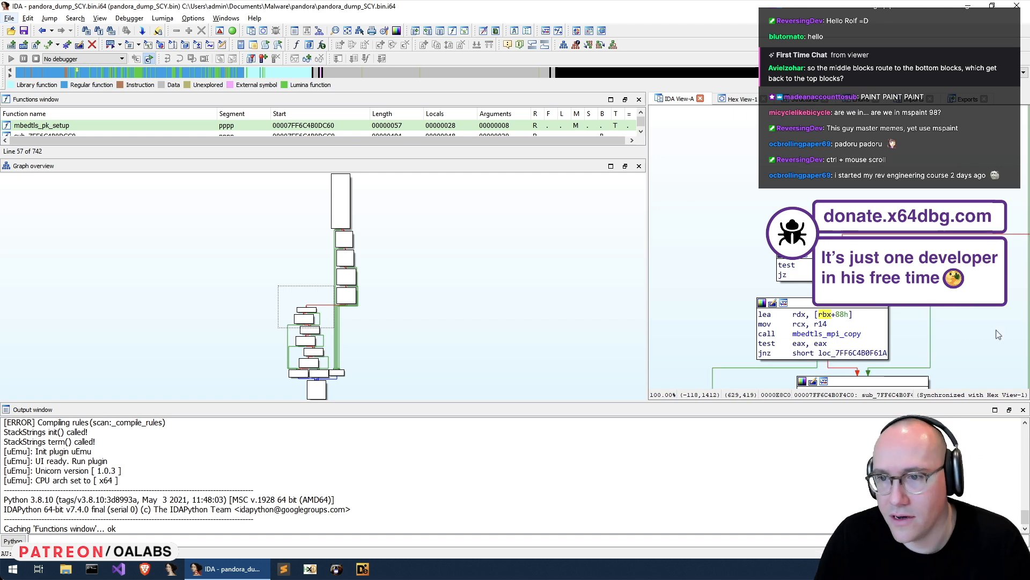
pyautogui.moveTo(371, 297)
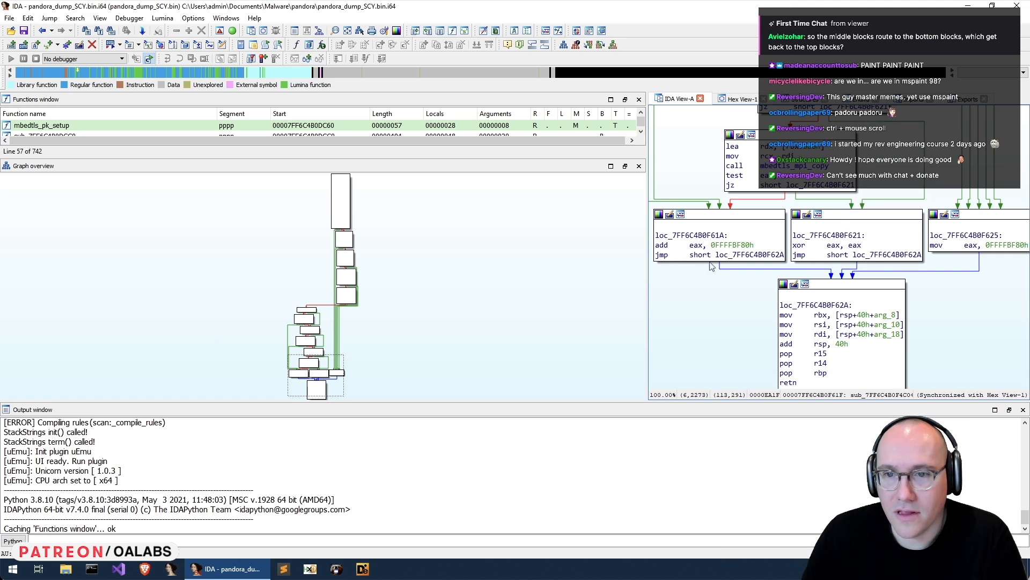
pyautogui.moveTo(696, 258)
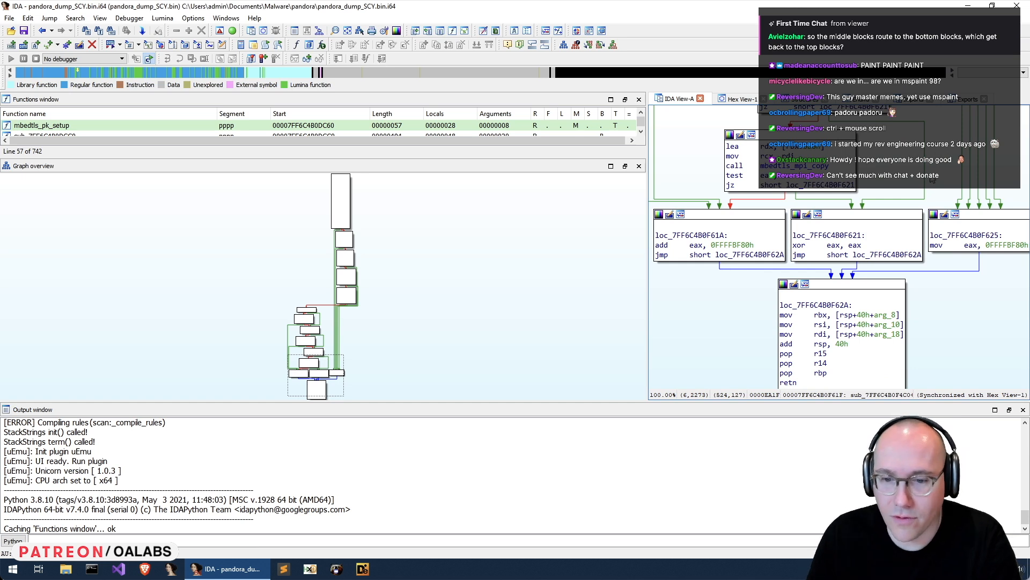
pyautogui.moveTo(752, 295)
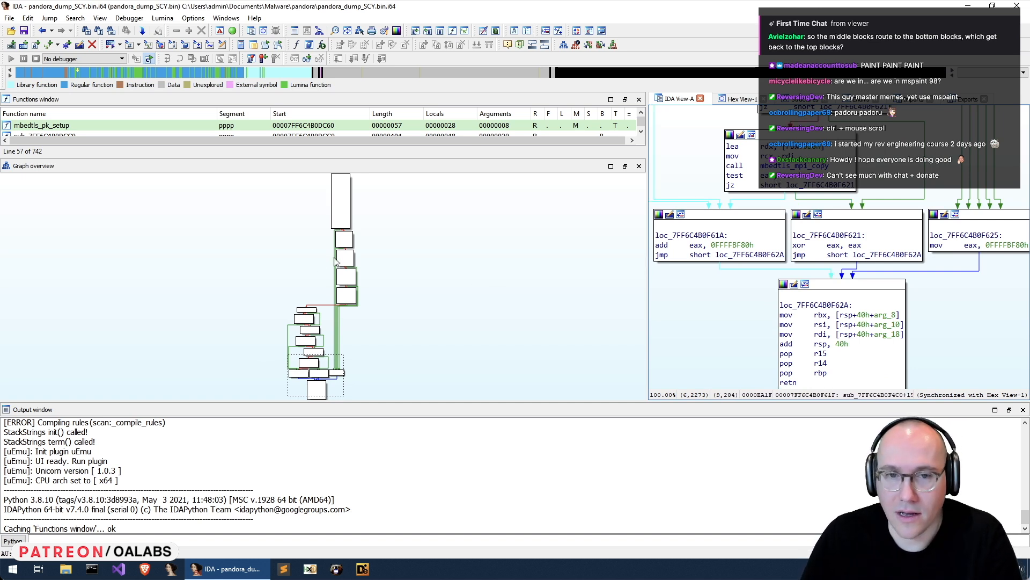
pyautogui.moveTo(320, 255)
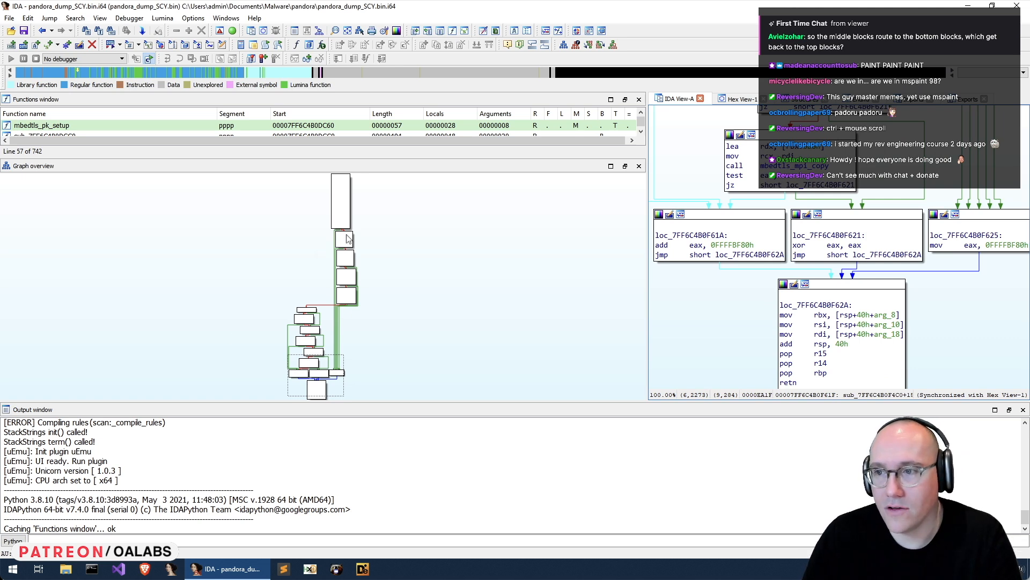
pyautogui.moveTo(340, 204)
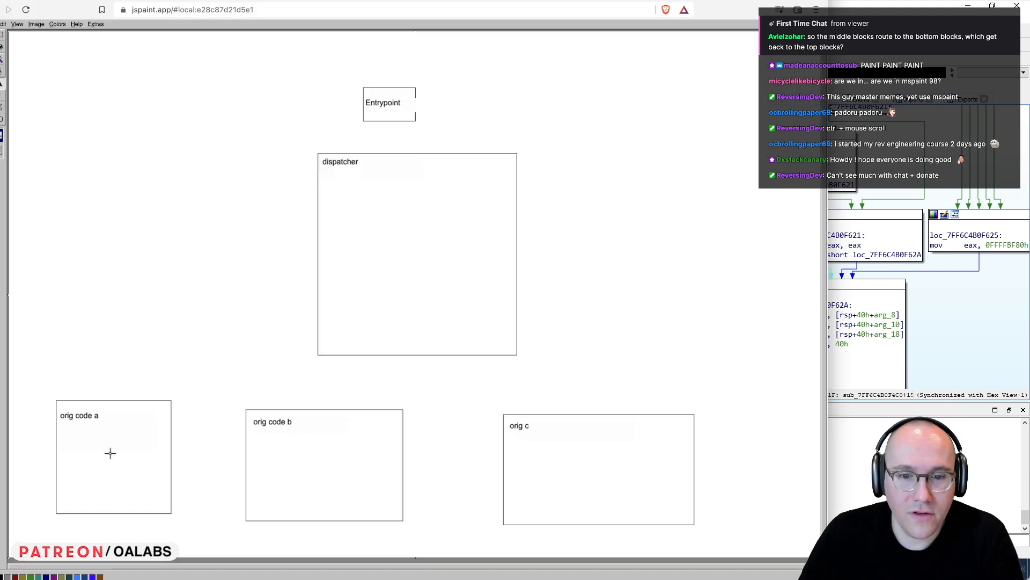
pyautogui.moveTo(177, 453)
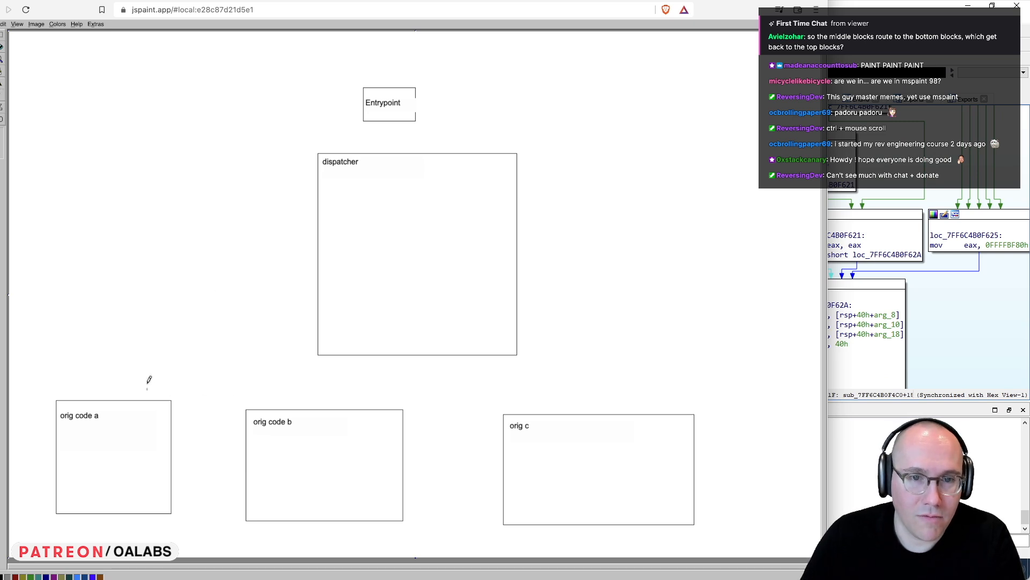
# Draw arrows between dispatcher and the orig code boxes in both directions.
pyautogui.moveTo(147, 388); pyautogui.dragTo(340, 235)
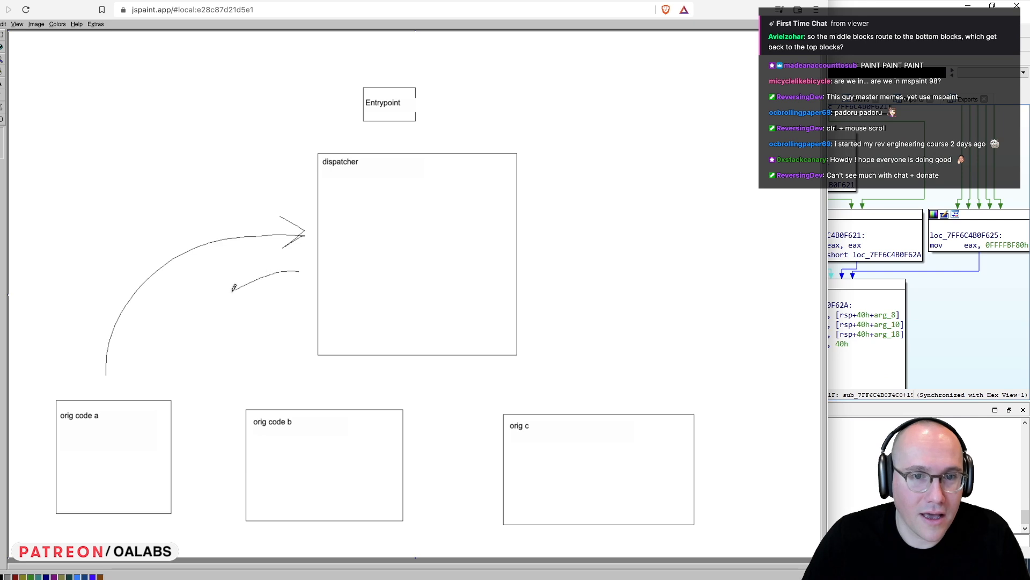
pyautogui.moveTo(230, 286); pyautogui.dragTo(145, 381)
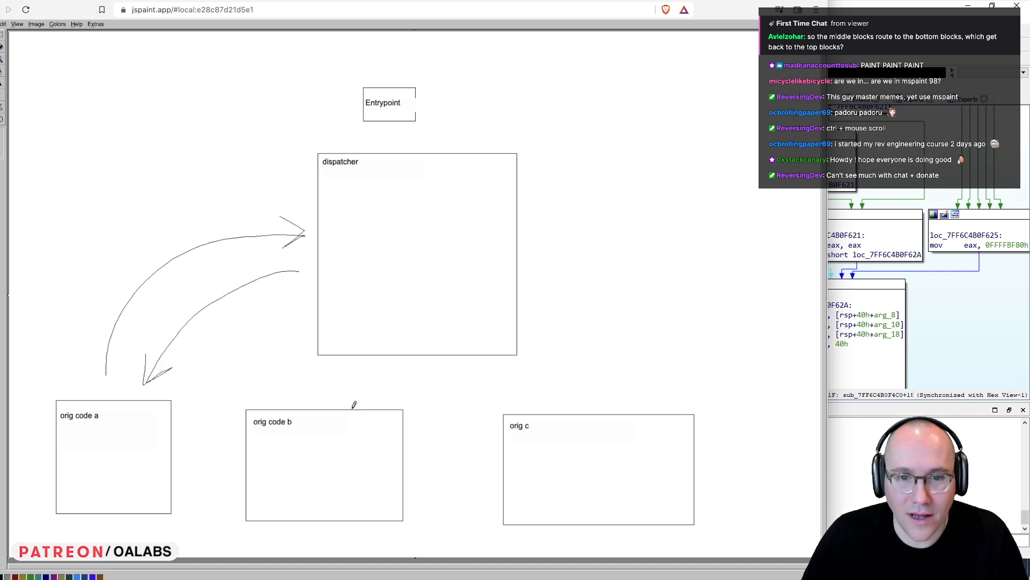
pyautogui.moveTo(351, 401); pyautogui.dragTo(358, 365)
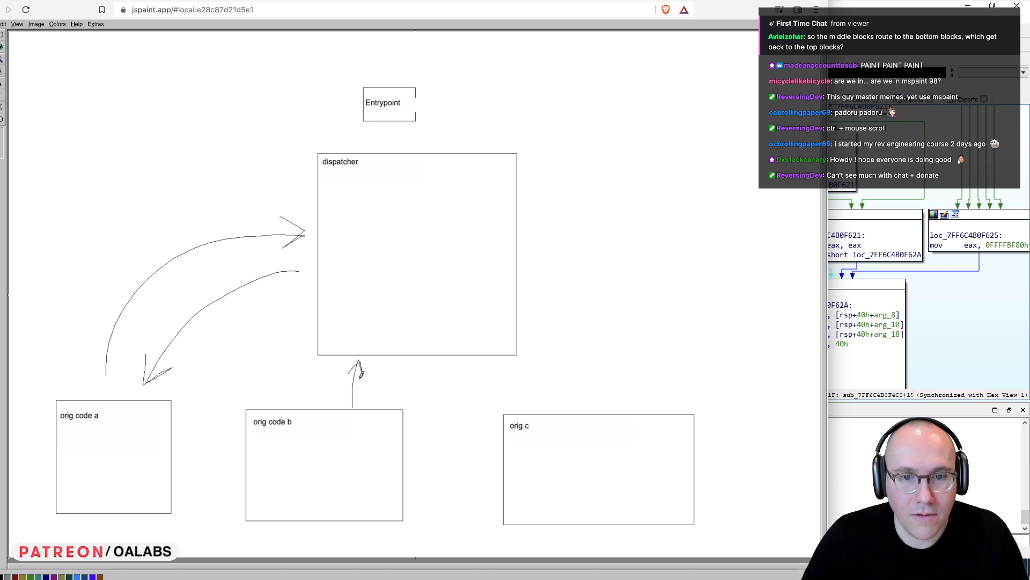
pyautogui.moveTo(377, 368); pyautogui.dragTo(384, 395)
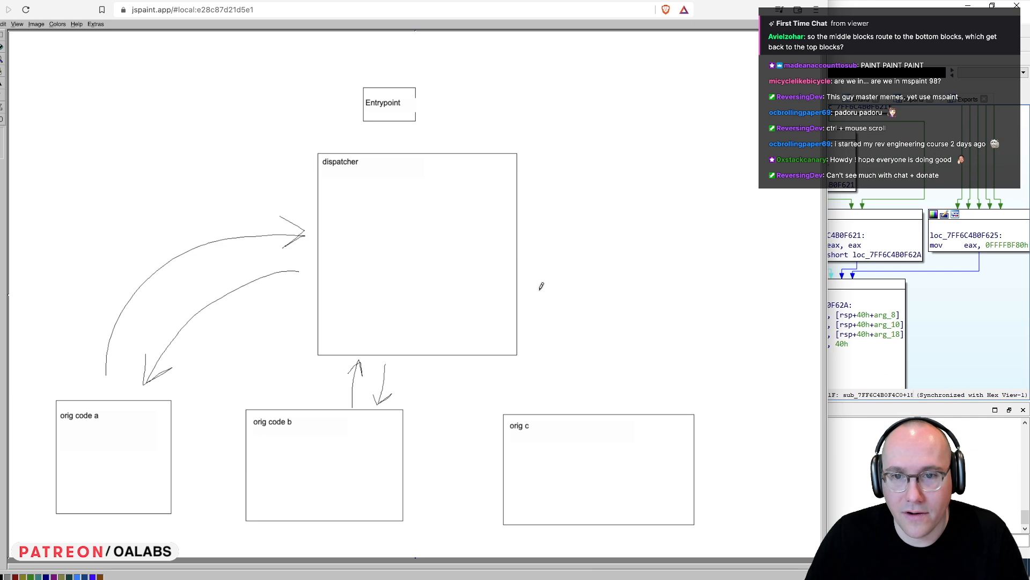
pyautogui.moveTo(540, 286); pyautogui.dragTo(606, 395)
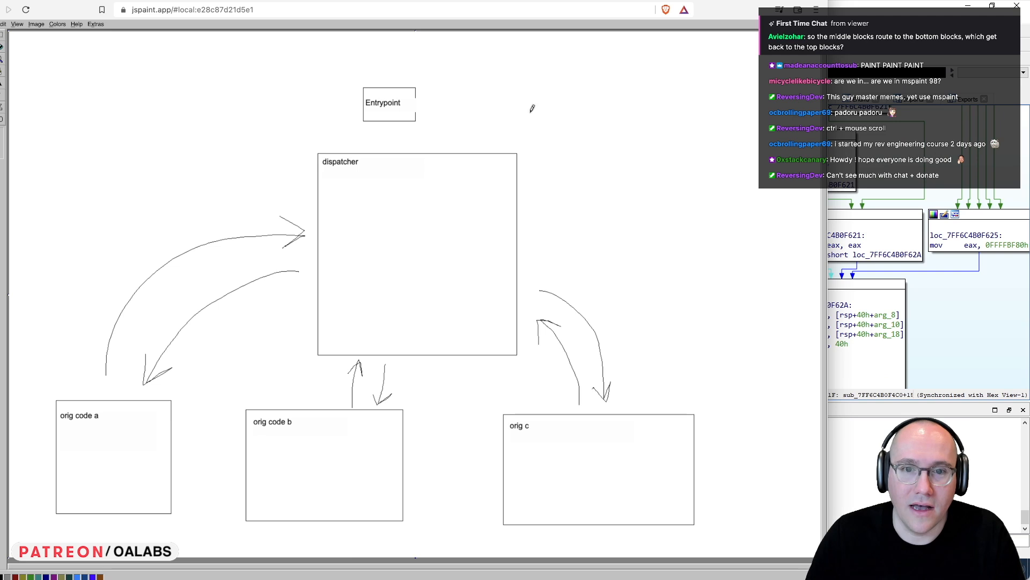
pyautogui.moveTo(418, 301)
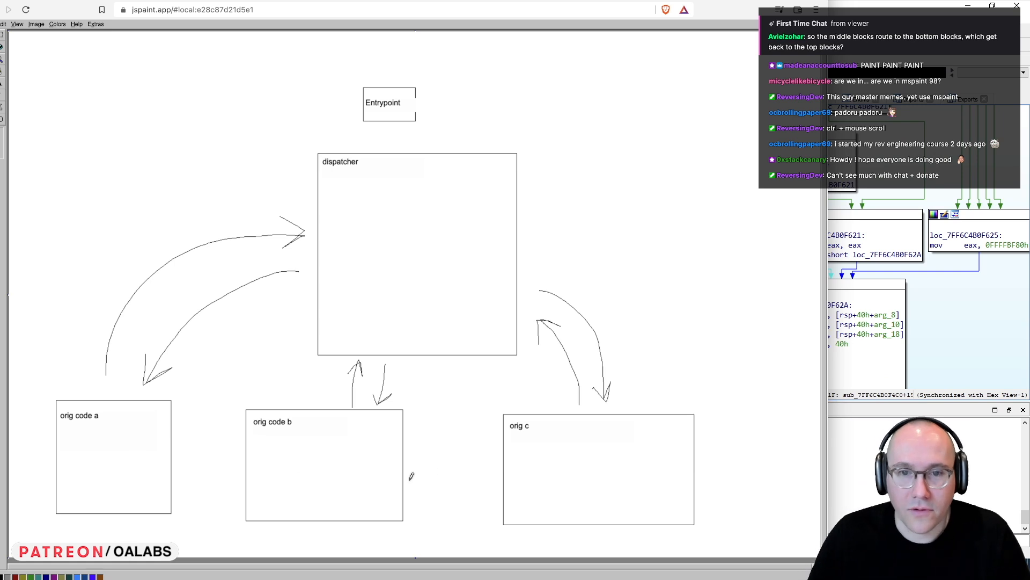
# Add the Entrypoint-to-dispatcher arrow and bring IDA Pro back up from the taskbar.
pyautogui.moveTo(395, 122); pyautogui.dragTo(396, 144)
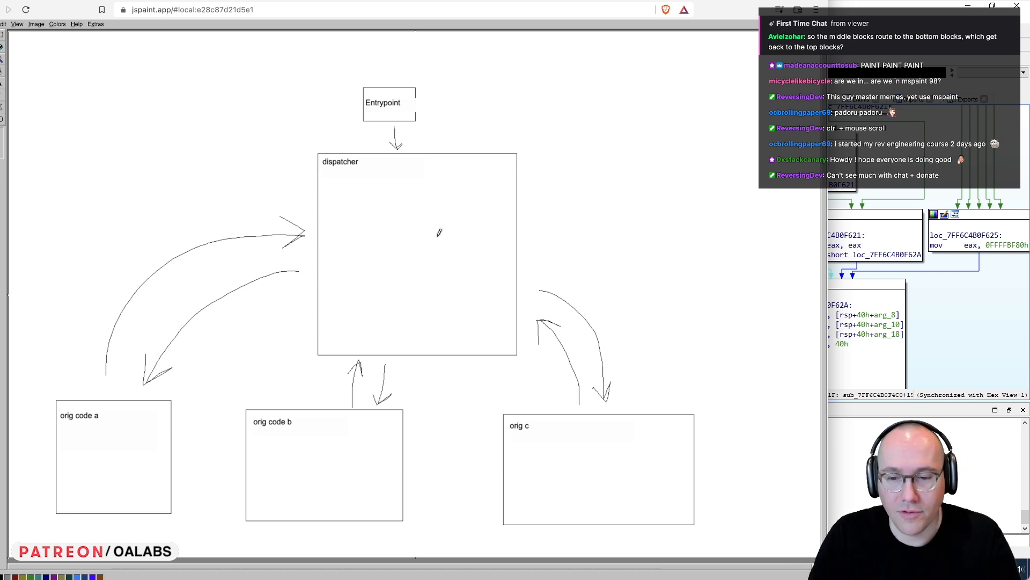
pyautogui.click(227, 568)
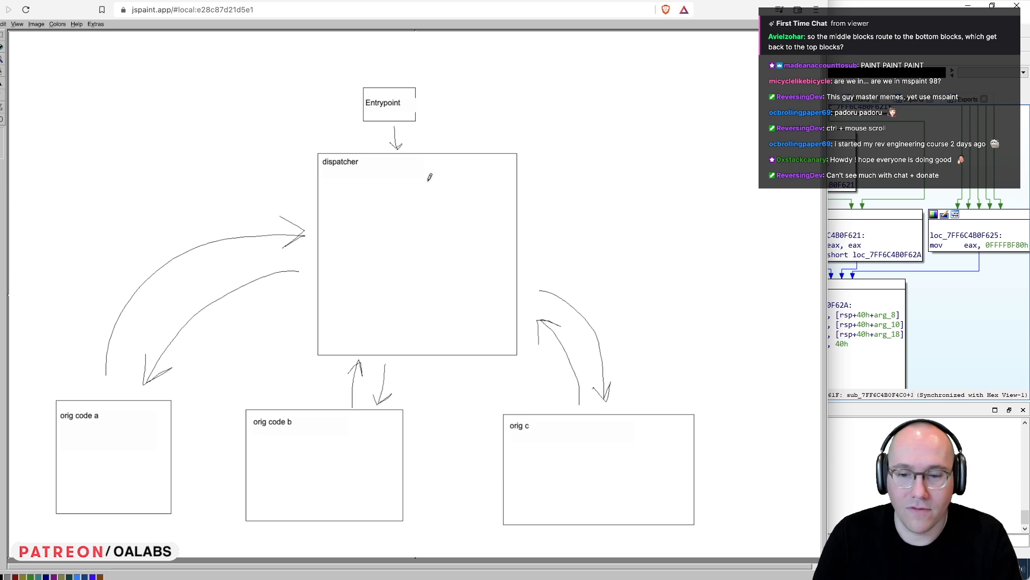
pyautogui.moveTo(220, 454)
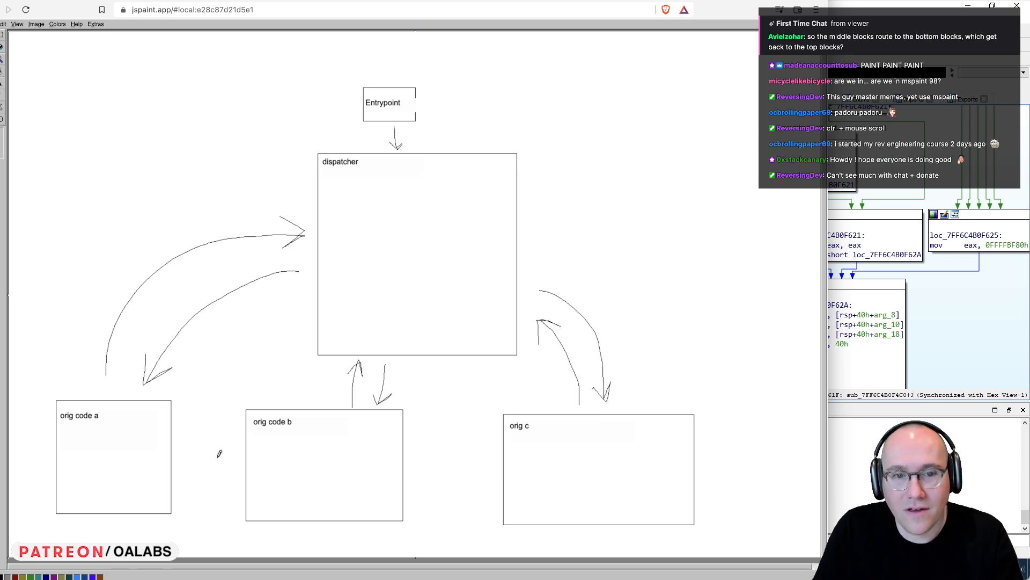
pyautogui.moveTo(89, 458); pyautogui.dragTo(319, 450)
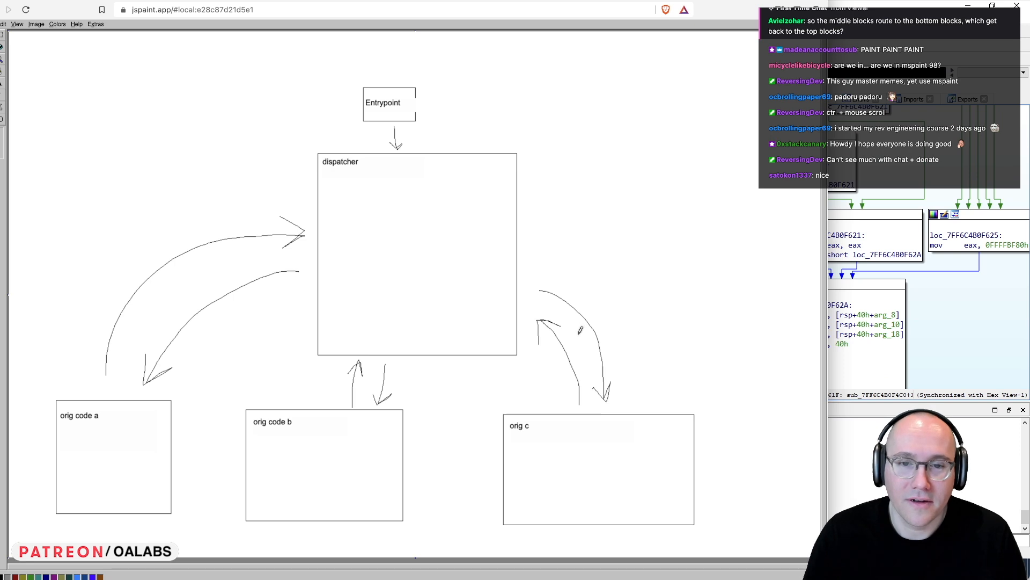
pyautogui.moveTo(973, 333)
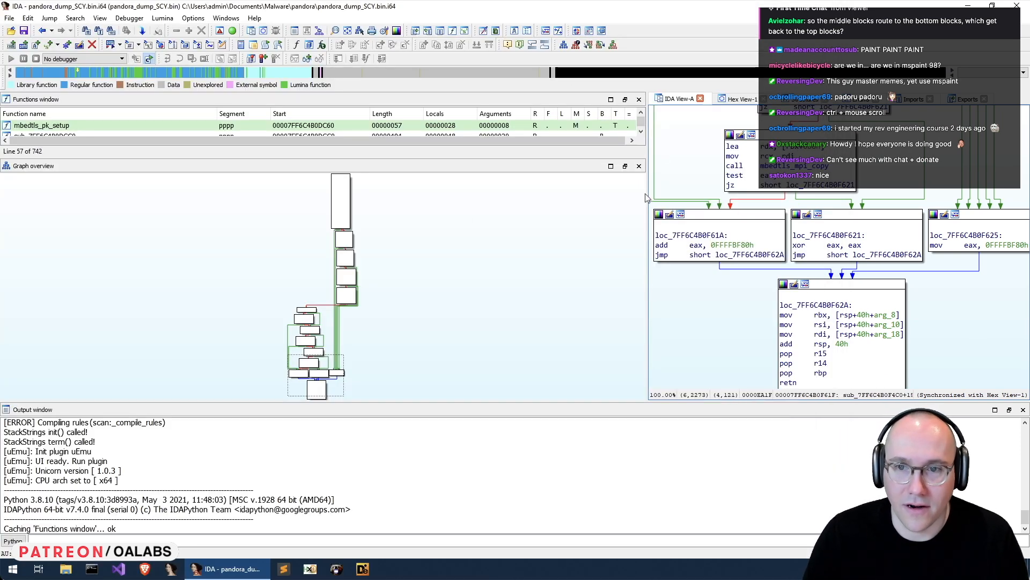
# Glance at the diagram, then bring IDA Pro's main function graph into view.
pyautogui.click(59, 126)
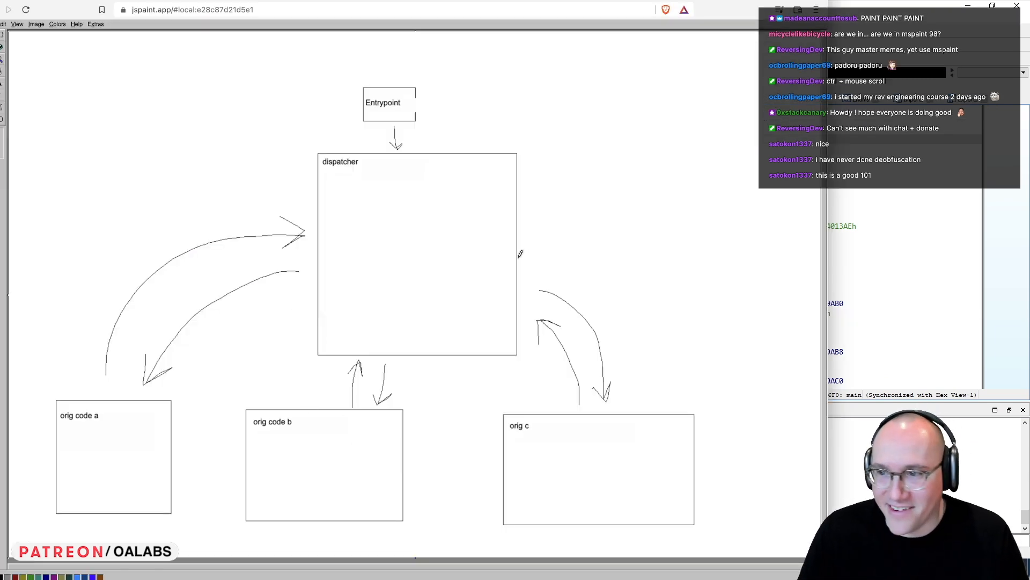
pyautogui.click(226, 569)
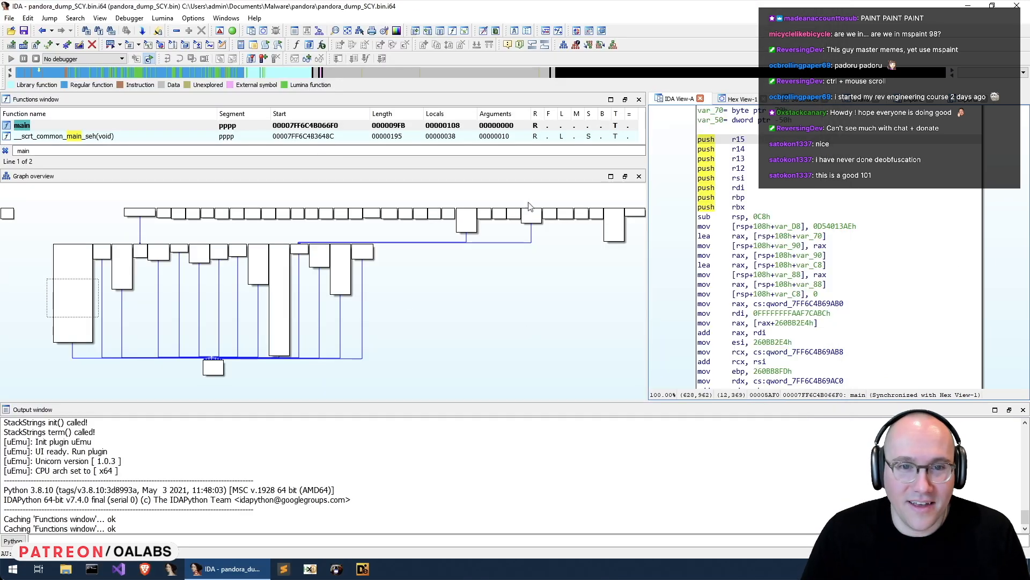
pyautogui.moveTo(396, 255)
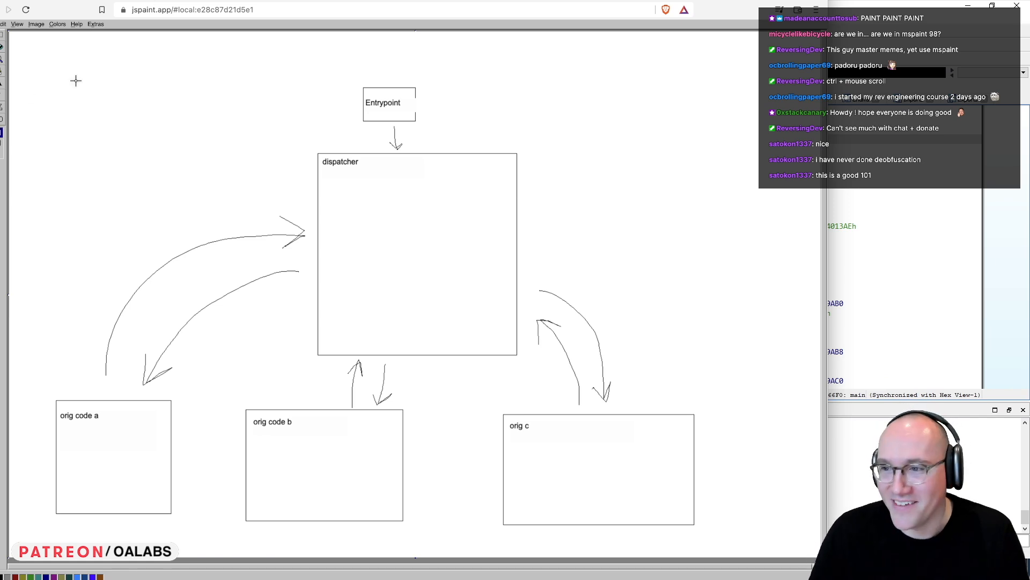
pyautogui.moveTo(330, 183)
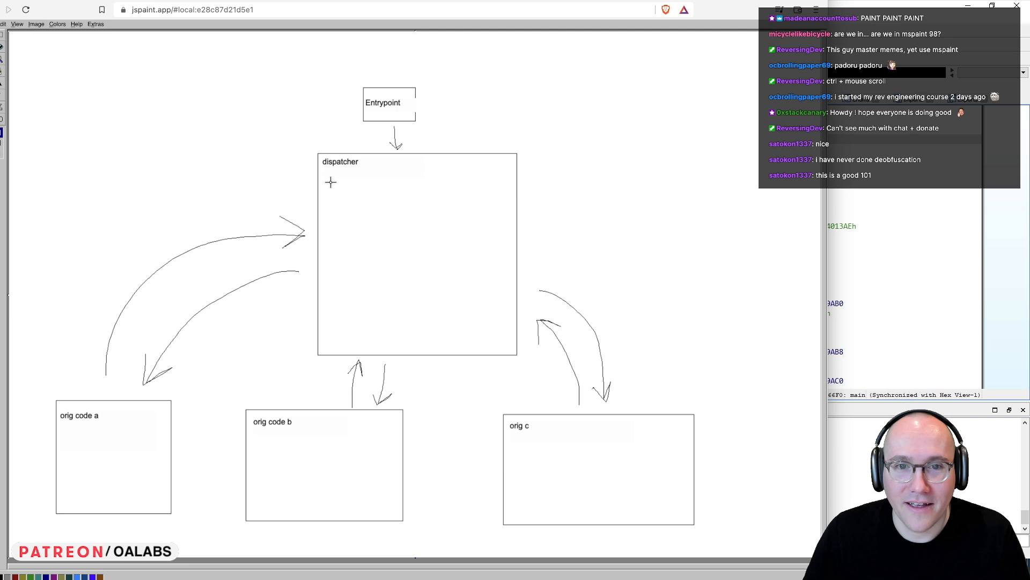
# Draw small blocks inside dispatcher, link them with lines, and erase its outer border.
pyautogui.moveTo(327, 182); pyautogui.dragTo(364, 205)
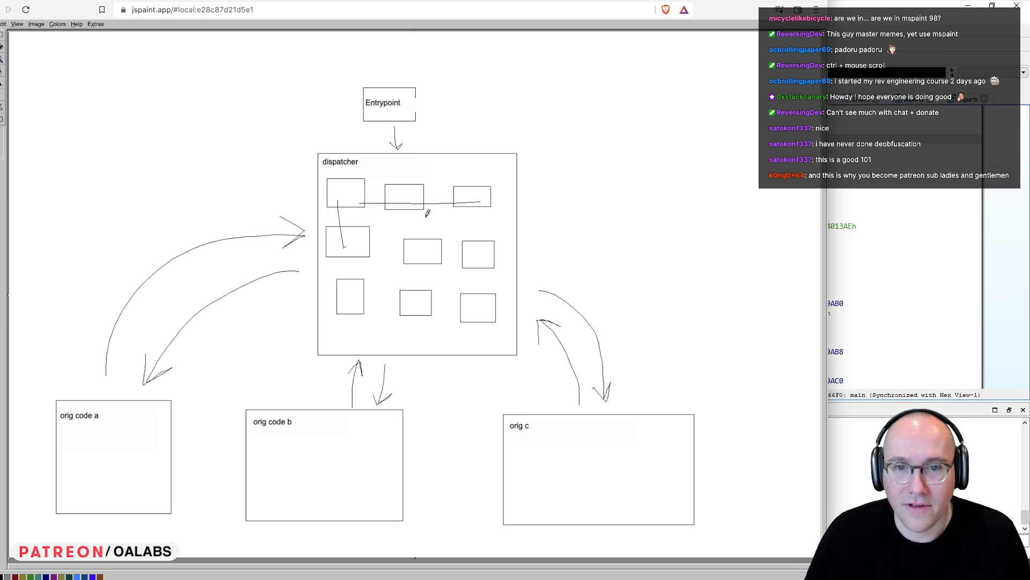
pyautogui.moveTo(414, 207); pyautogui.dragTo(415, 302)
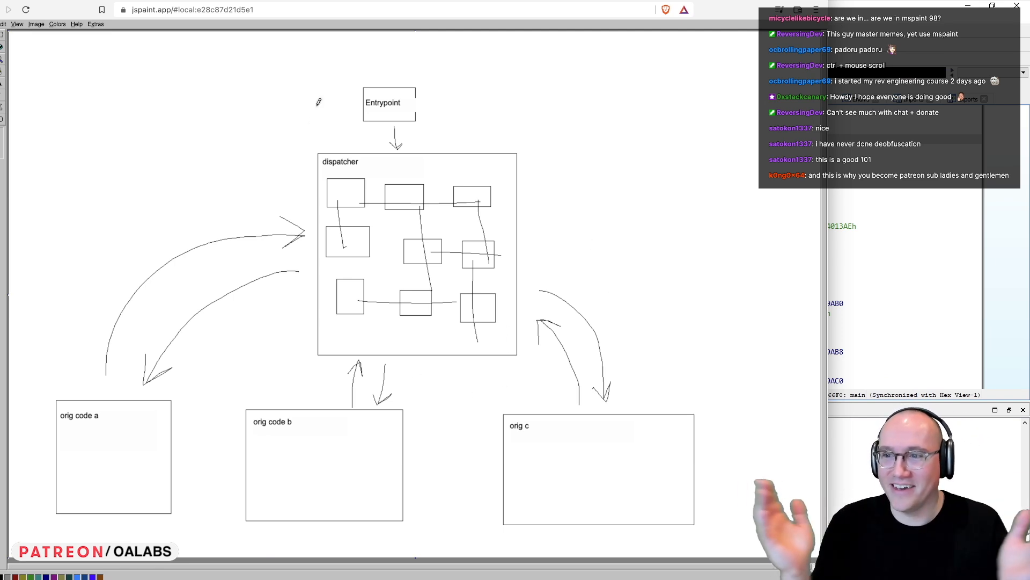
pyautogui.moveTo(699, 281)
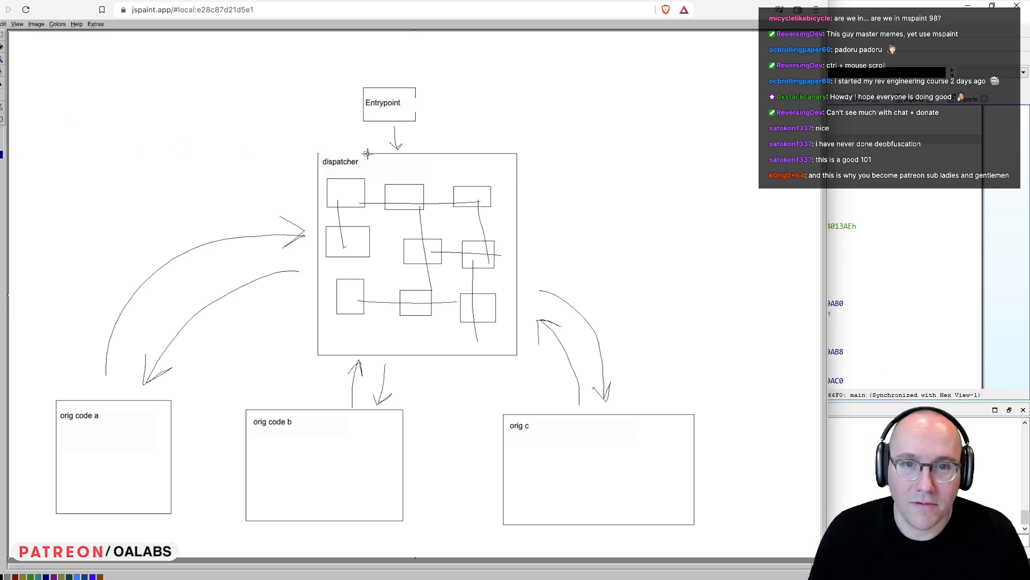
pyautogui.moveTo(365, 153); pyautogui.dragTo(519, 217)
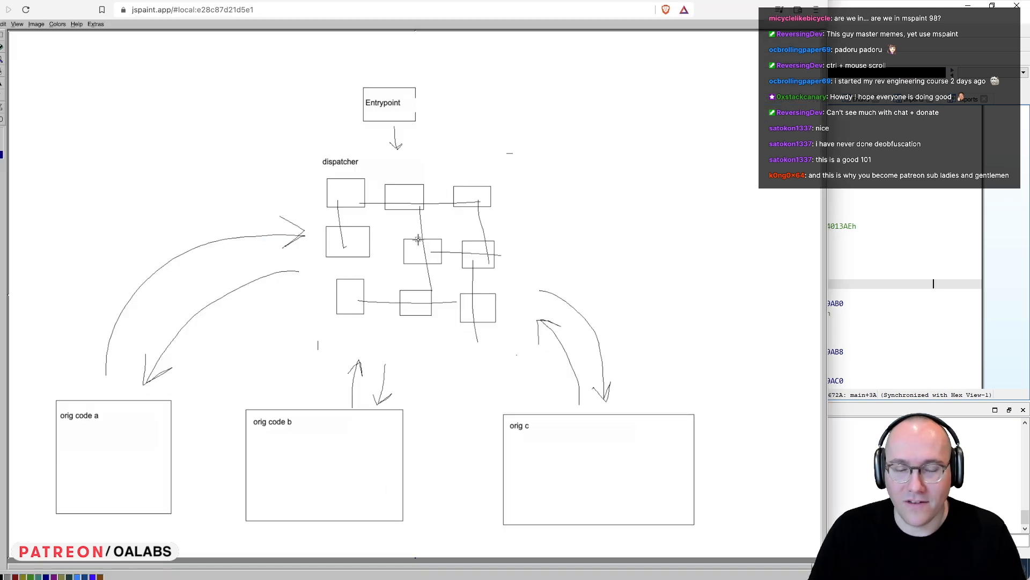
pyautogui.moveTo(534, 263)
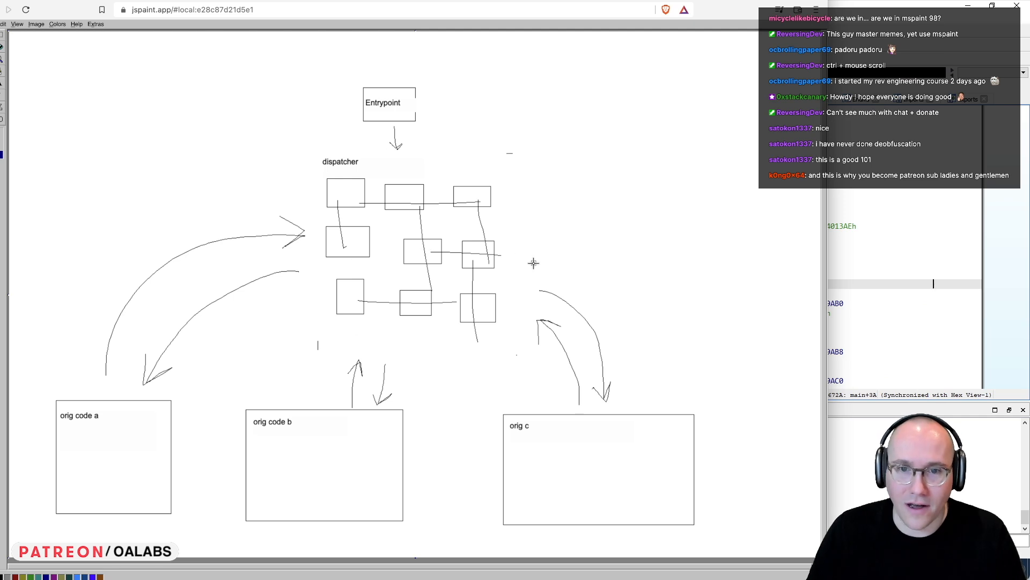
pyautogui.moveTo(488, 231)
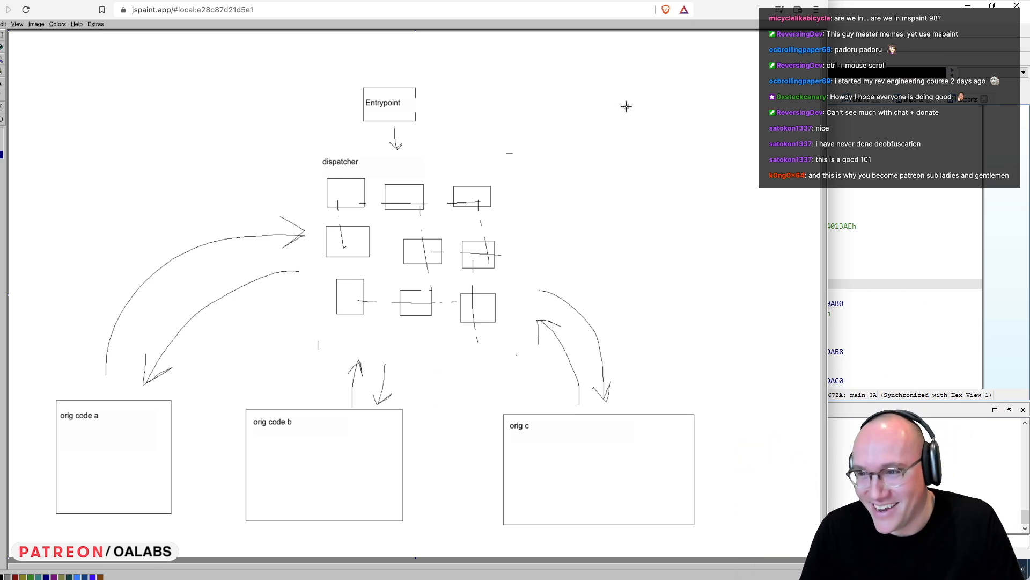
pyautogui.moveTo(639, 100)
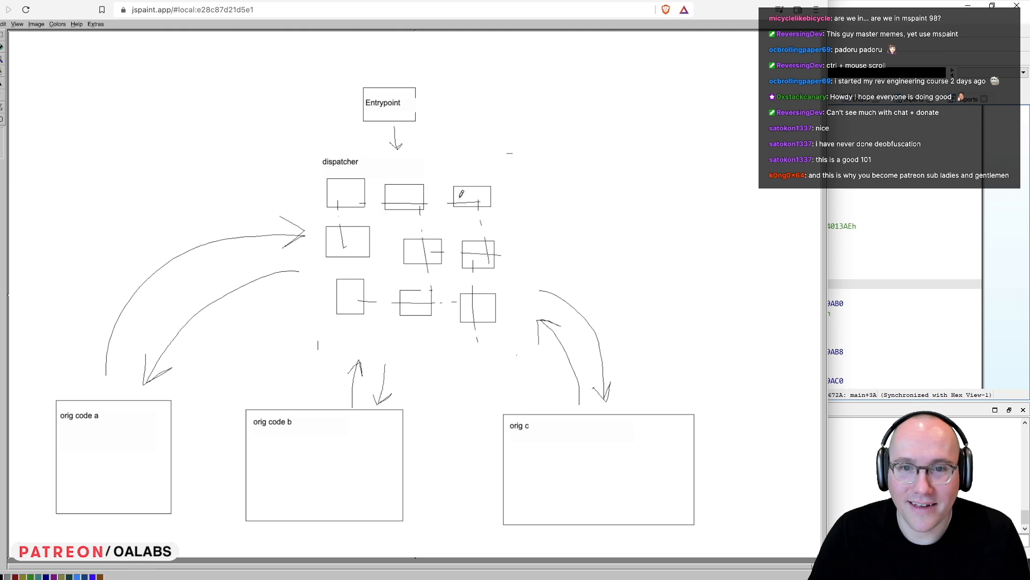
# Write JMP above the top blocks and list 'jmp addr1', 'addr2', 'addr3' in a side table.
pyautogui.moveTo(421, 192); pyautogui.dragTo(463, 190)
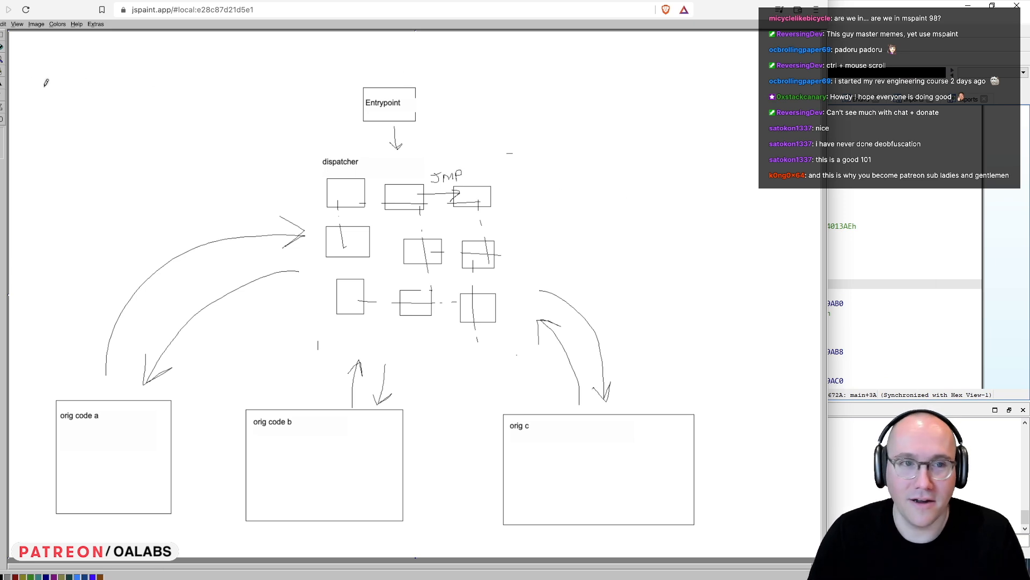
pyautogui.moveTo(716, 73)
pyautogui.write('jmp')
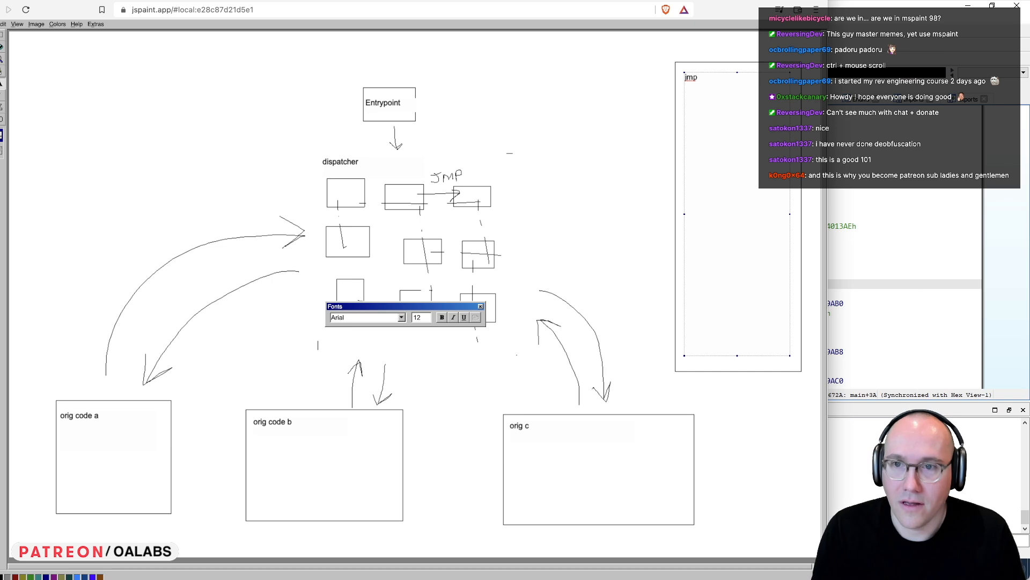
pyautogui.write('arr1')
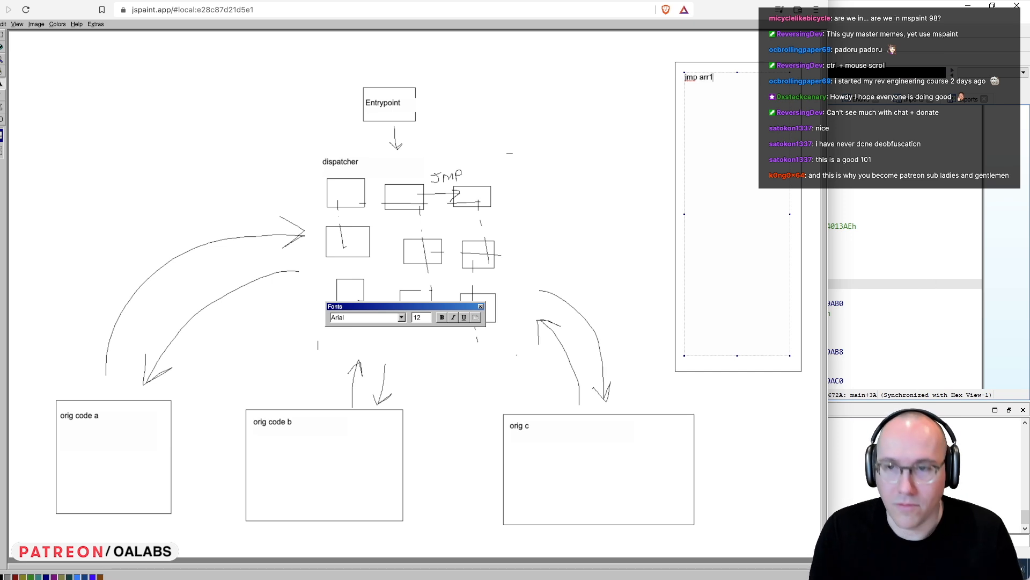
pyautogui.write('addr')
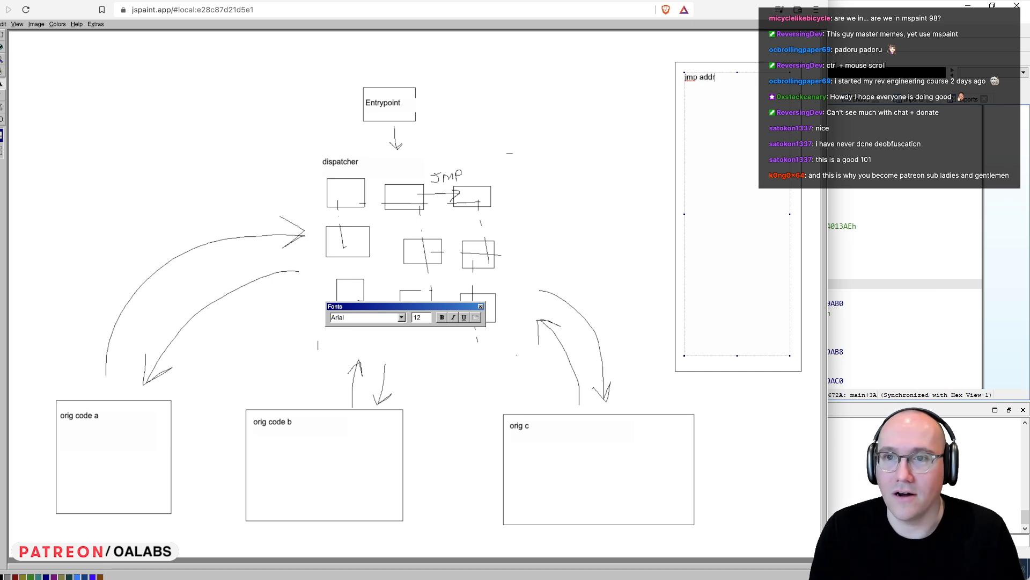
pyautogui.write('1')
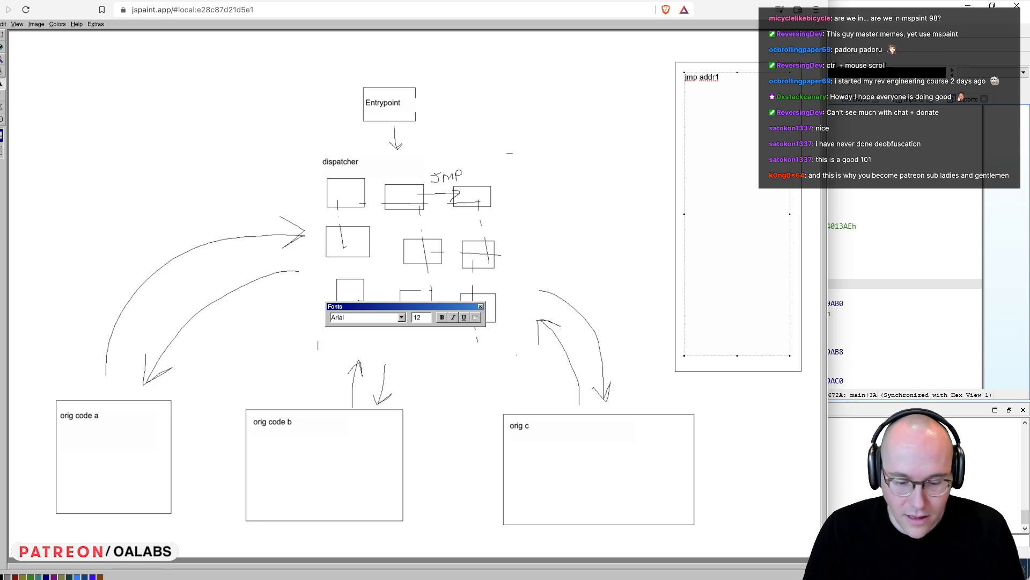
pyautogui.write('addr2')
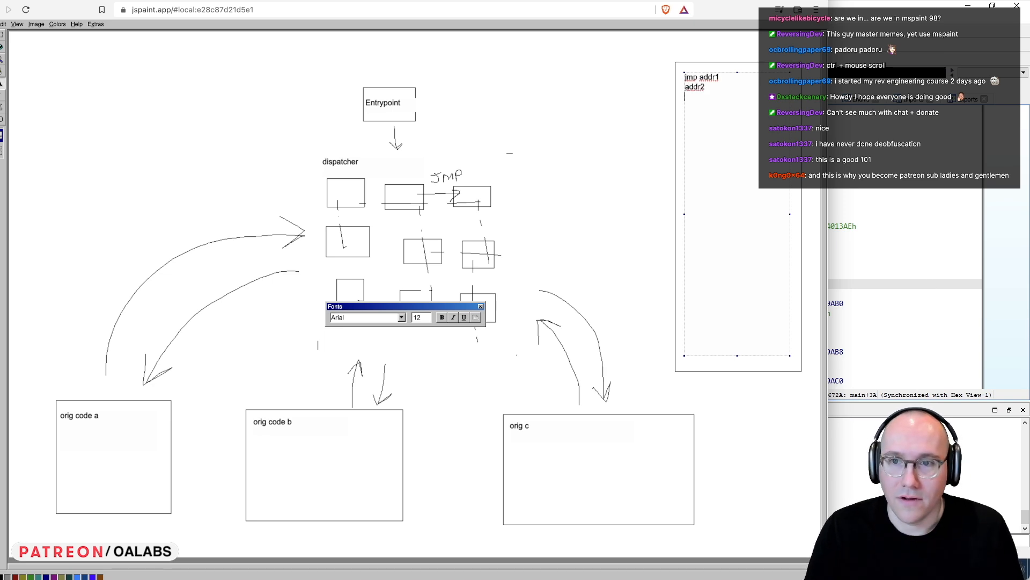
pyautogui.write('addr3')
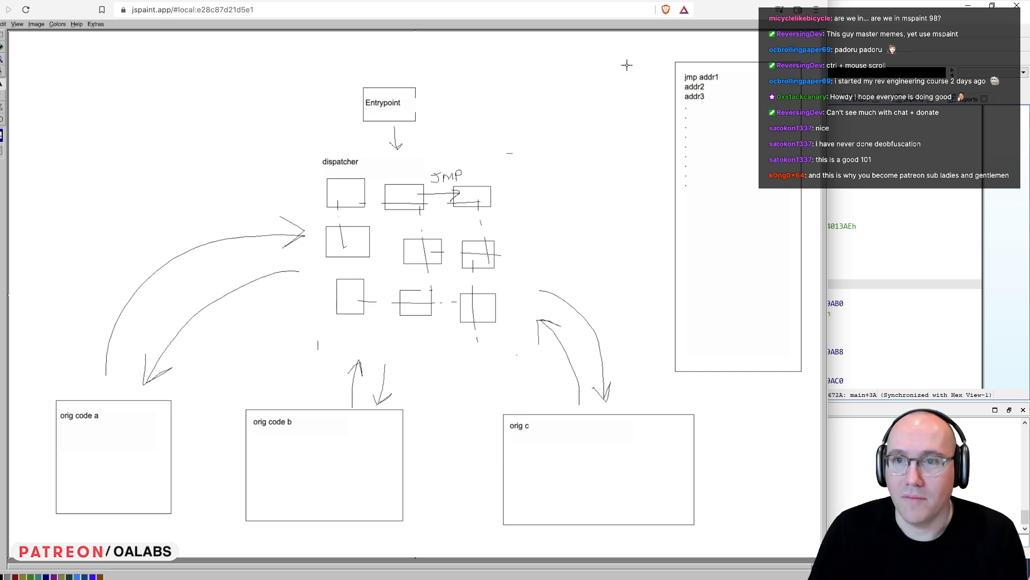
pyautogui.moveTo(481, 279)
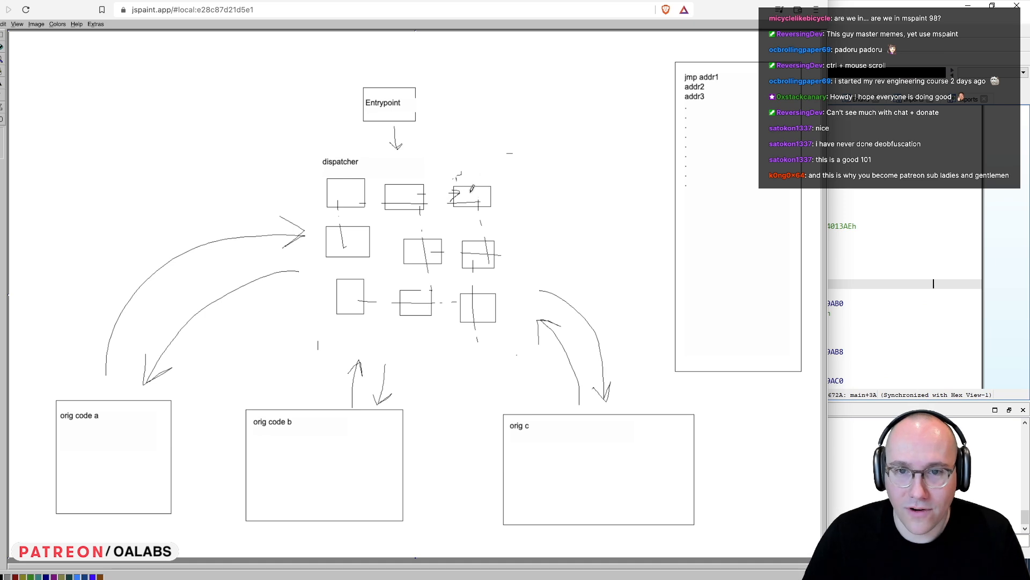
# Link a top block to the address table, outline the dispatcher freehand, and curve a line beside the table.
pyautogui.moveTo(411, 192); pyautogui.dragTo(647, 77)
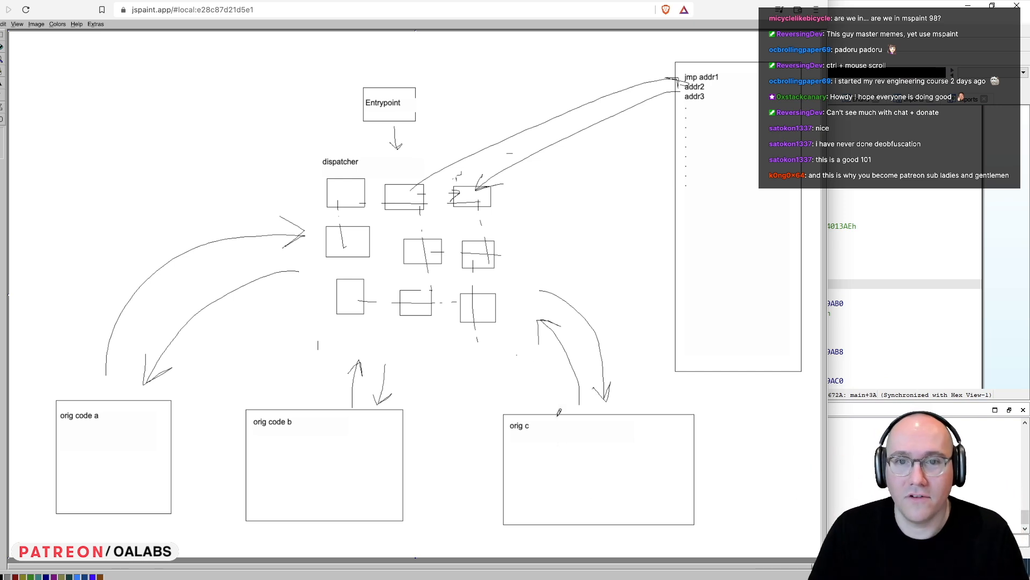
pyautogui.moveTo(388, 148); pyautogui.dragTo(309, 240)
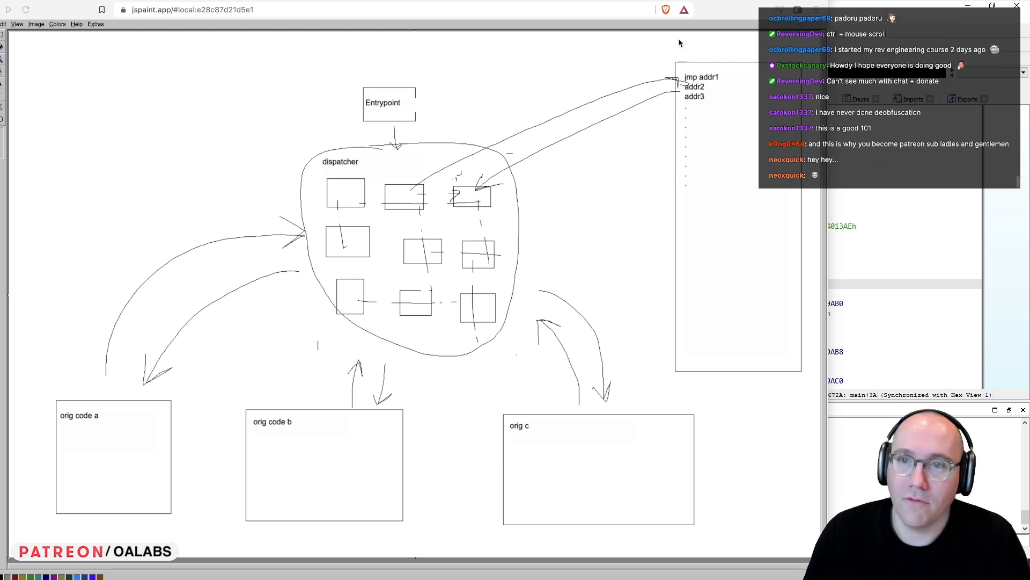
pyautogui.moveTo(651, 49); pyautogui.dragTo(617, 296)
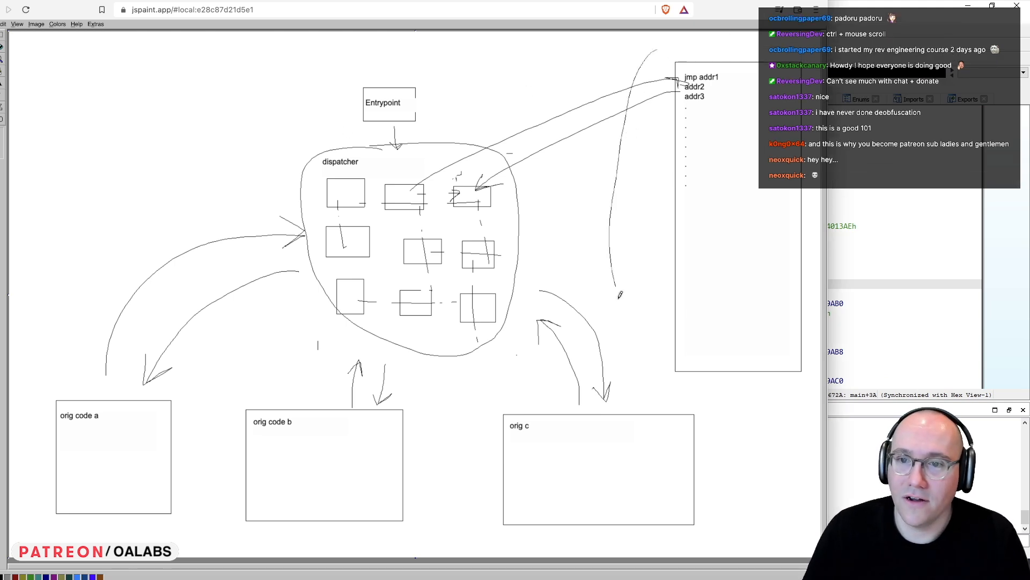